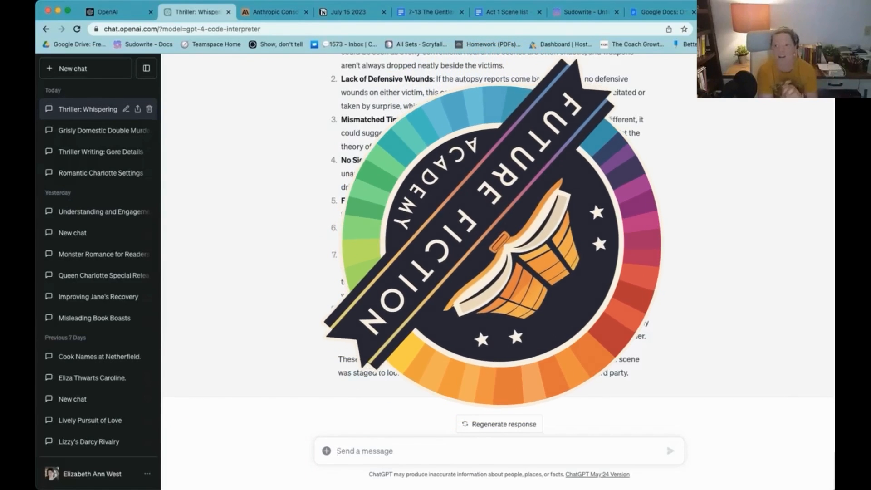
- Revisit the earlier gore-details thriller conversation before starting a fresh GPT-4 chat
{"action": "left_click", "coordinate": [101, 151]}
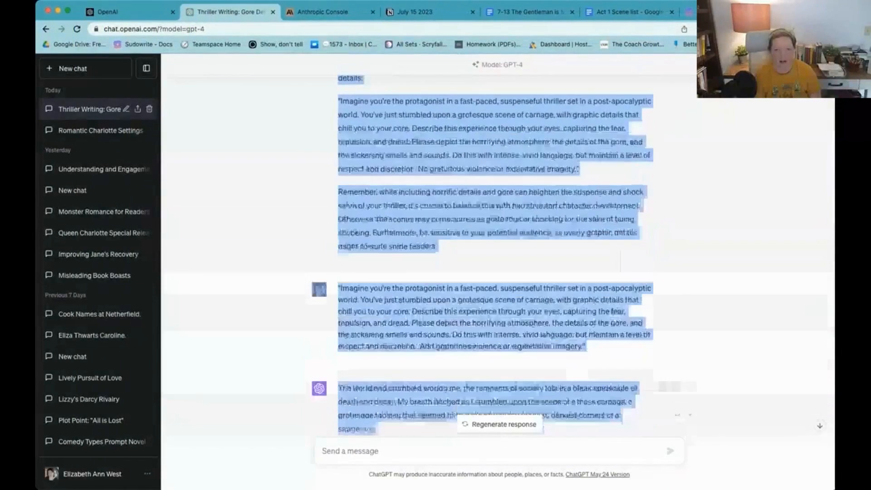
{"action": "scroll", "scroll_direction": "up", "scroll_amount": 3}
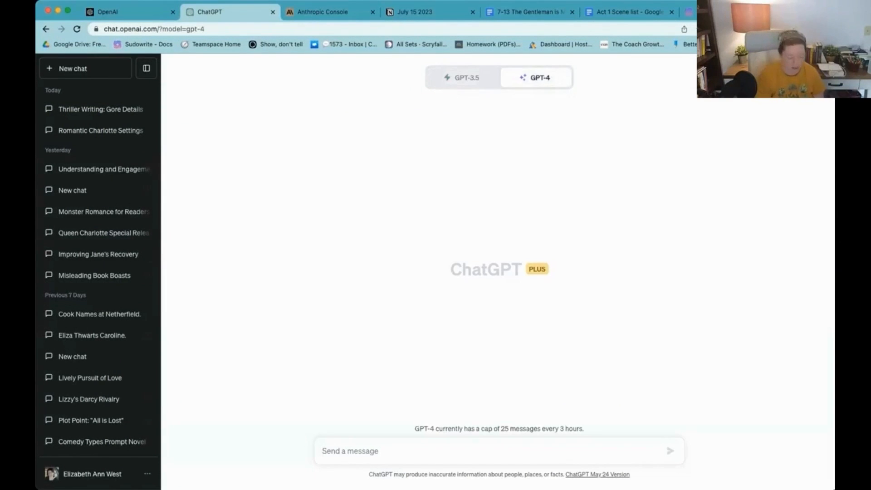
- Draft a prompt for a sample police report of a grisly double murder with domestic disturbances, for a thriller novel
{"action": "type", "text": "Give me"}
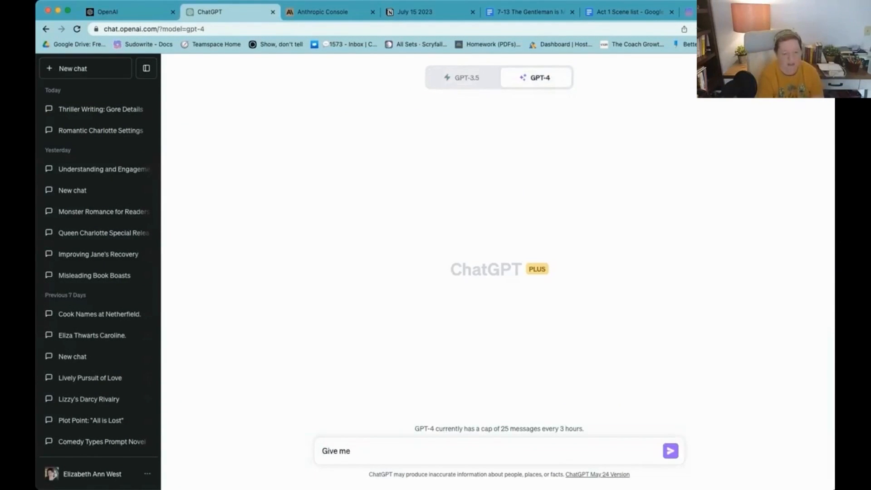
{"action": "type", "text": "a sample poll"}
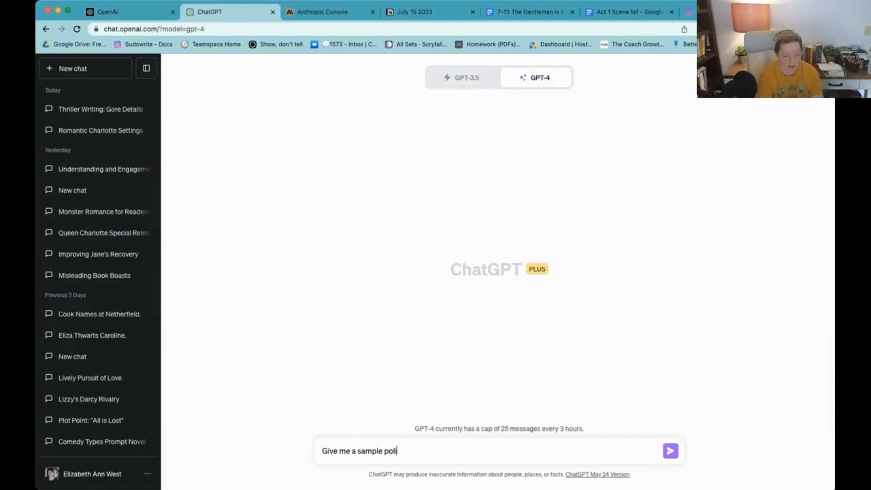
{"action": "type", "text": "ce report of a"}
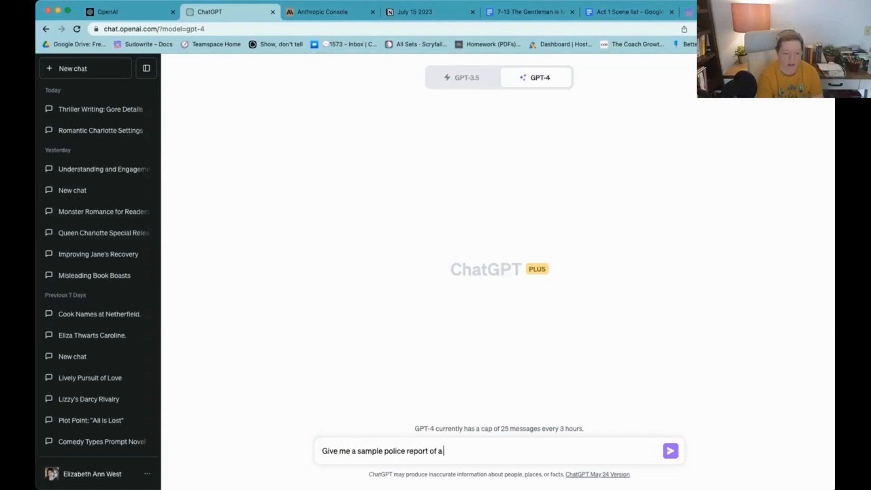
{"action": "type", "text": "grisly double"}
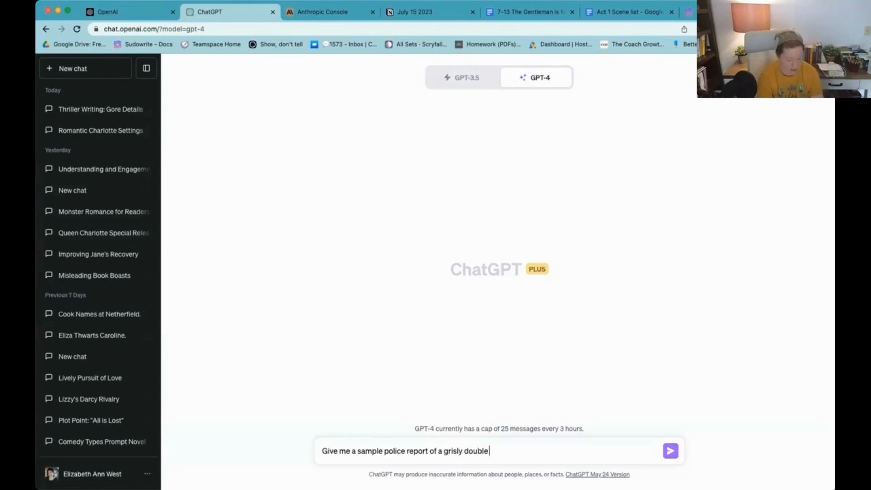
{"action": "type", "text": "murder where it was clear there was domestic disturbances, f"}
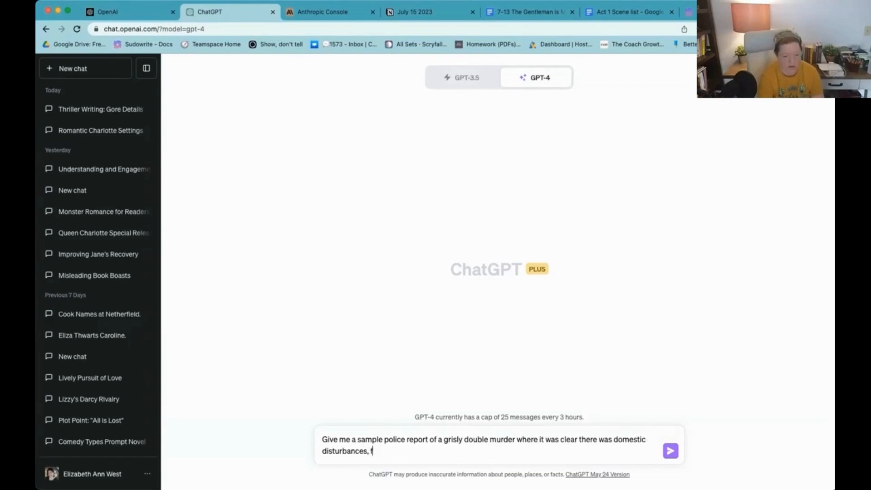
{"action": "type", "text": "or a thriller novel"}
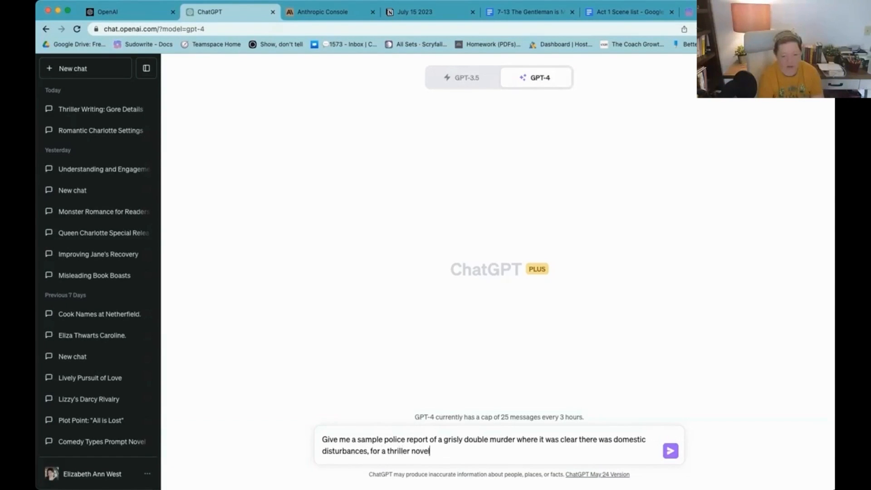
- Send the request and read the generated double-homicide report at 741 Whispering Oaks
{"action": "left_click", "coordinate": [669, 451]}
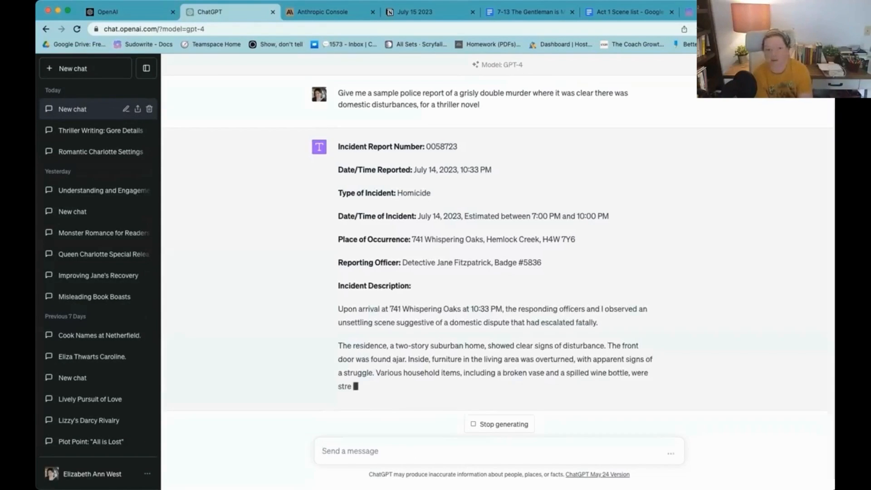
{"action": "scroll", "scroll_direction": "down", "scroll_amount": 3}
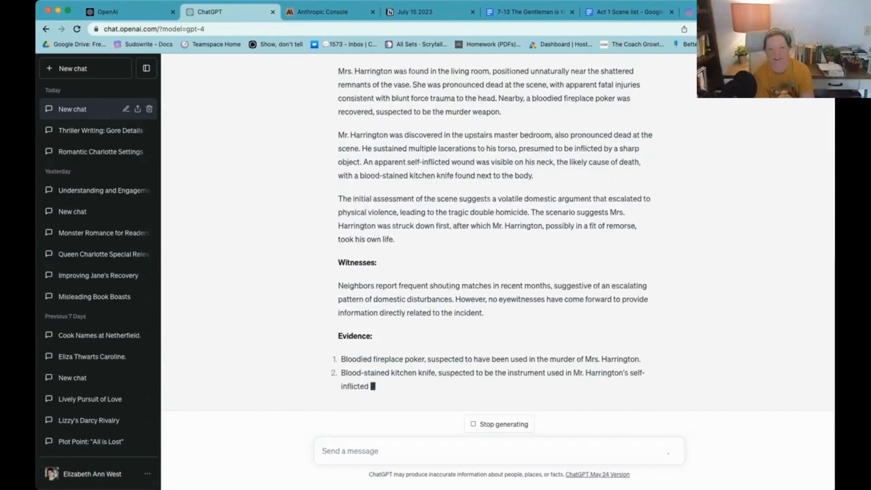
{"action": "scroll", "scroll_direction": "down", "scroll_amount": 3}
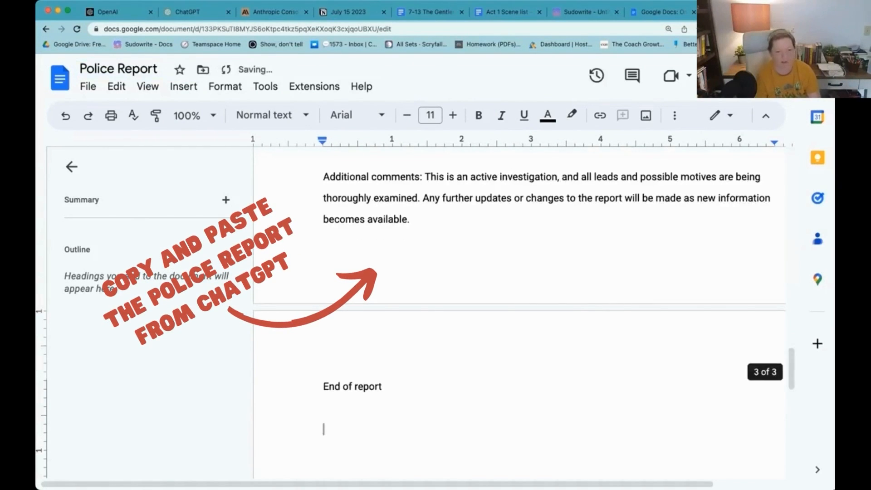
- Check the pasted Police Report doc's word count (494 words, three pages) and dismiss the summary
{"action": "scroll", "scroll_direction": "up", "scroll_amount": 3}
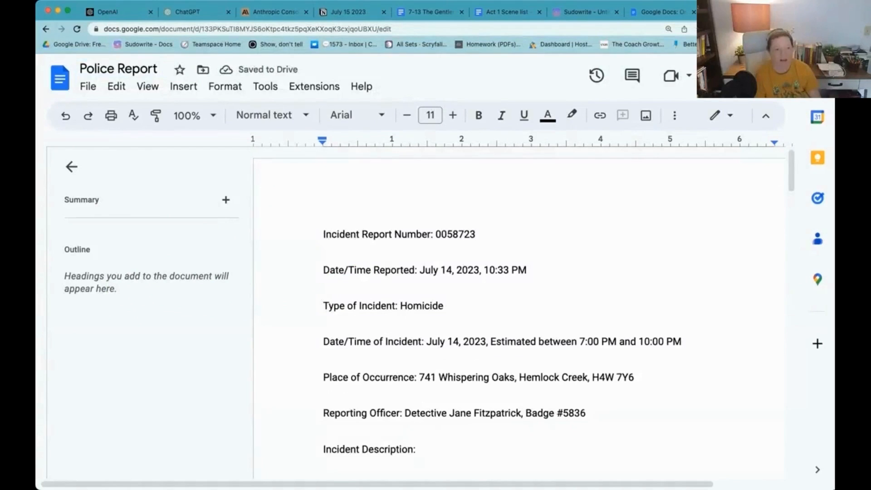
{"action": "left_click", "coordinate": [265, 86]}
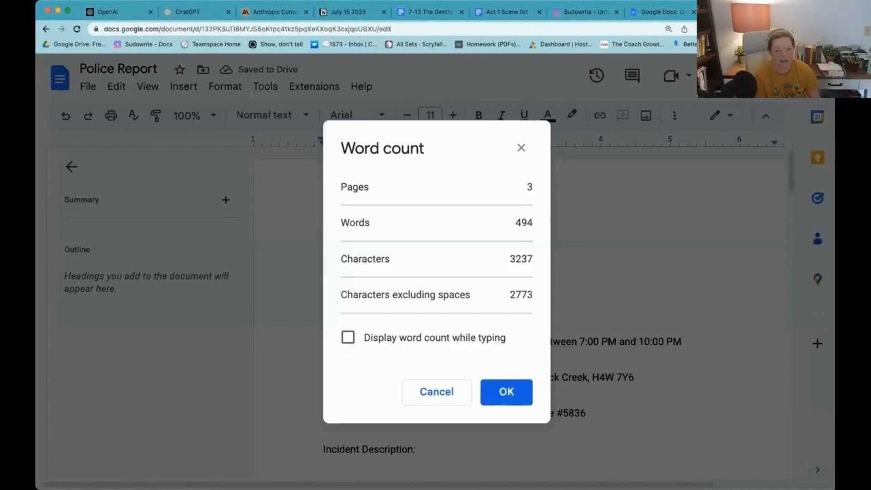
{"action": "left_click", "coordinate": [506, 392]}
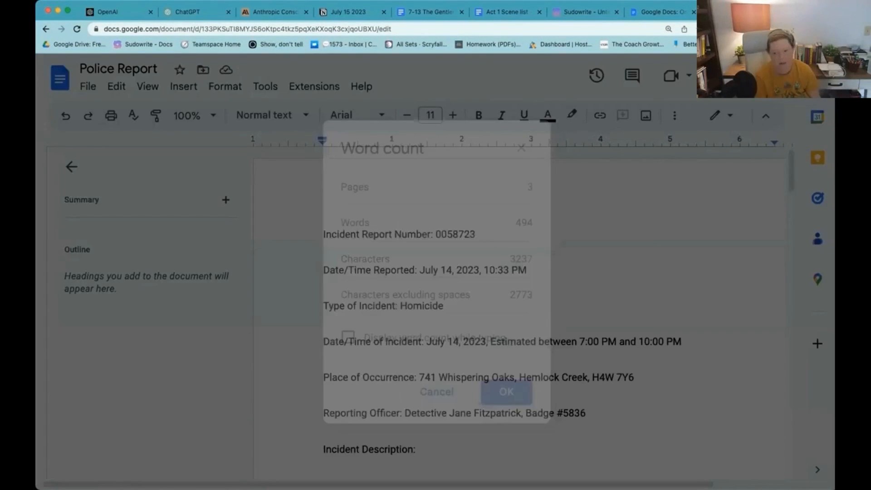
{"action": "left_click", "coordinate": [504, 392]}
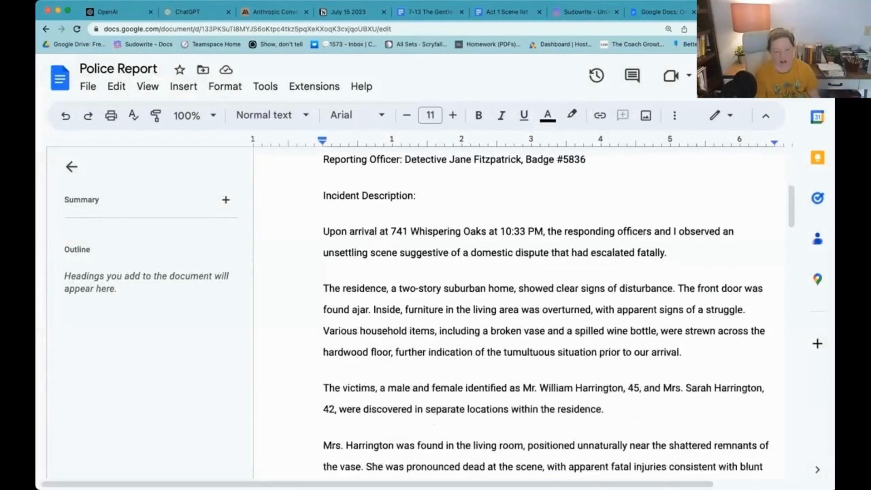
- Read to End of report, place the cursor below it and bring up the File download options
{"action": "scroll", "scroll_direction": "down", "scroll_amount": 3}
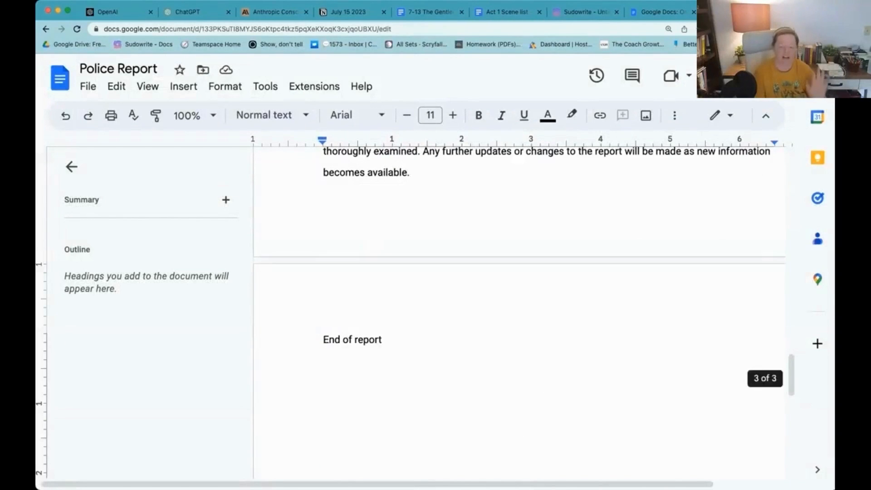
{"action": "left_click", "coordinate": [323, 382]}
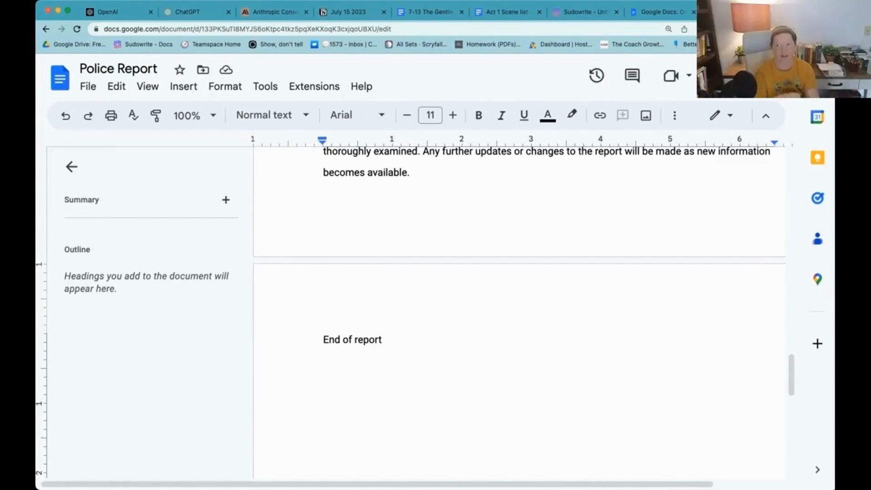
{"action": "left_click", "coordinate": [323, 382]}
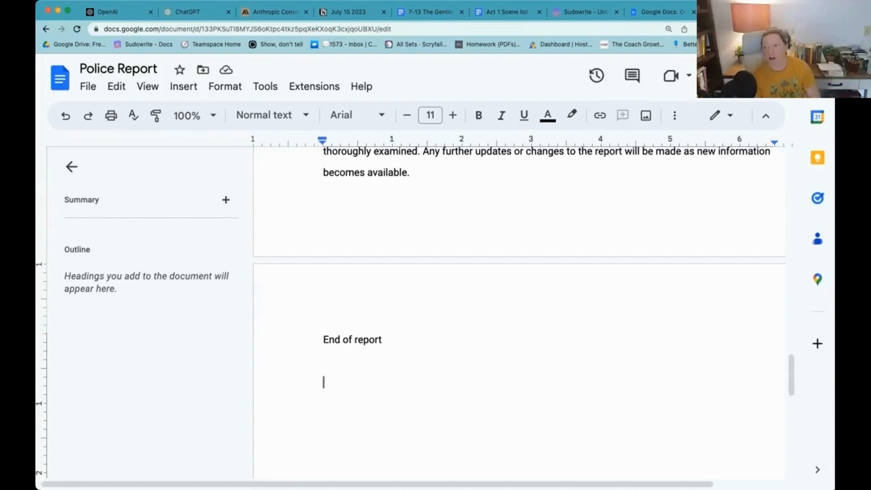
{"action": "left_click", "coordinate": [88, 86]}
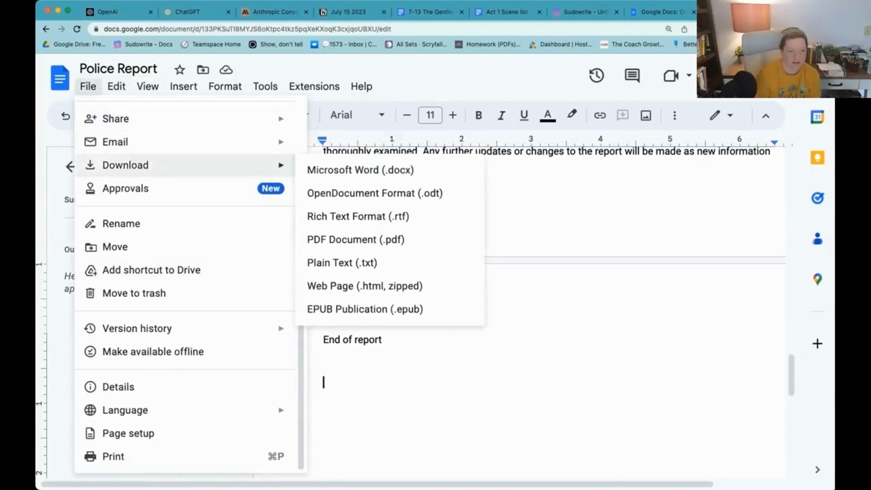
{"action": "mouse_move", "coordinate": [342, 262]}
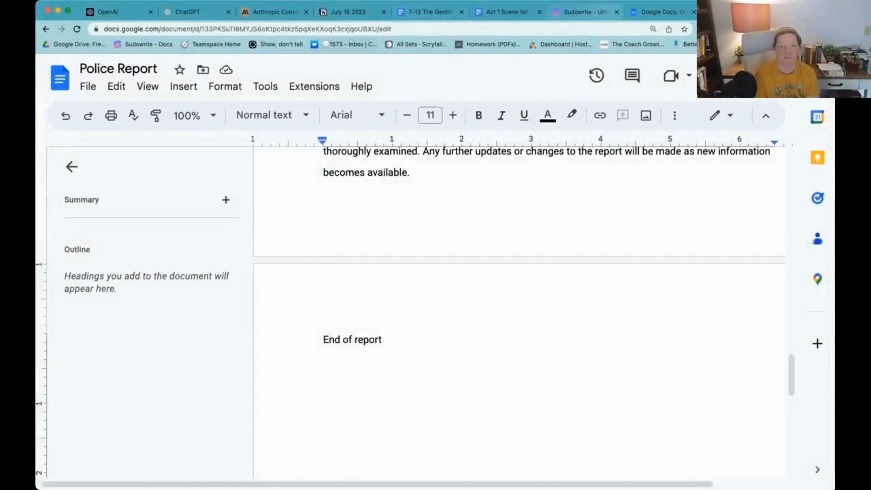
{"action": "left_click", "coordinate": [196, 11]}
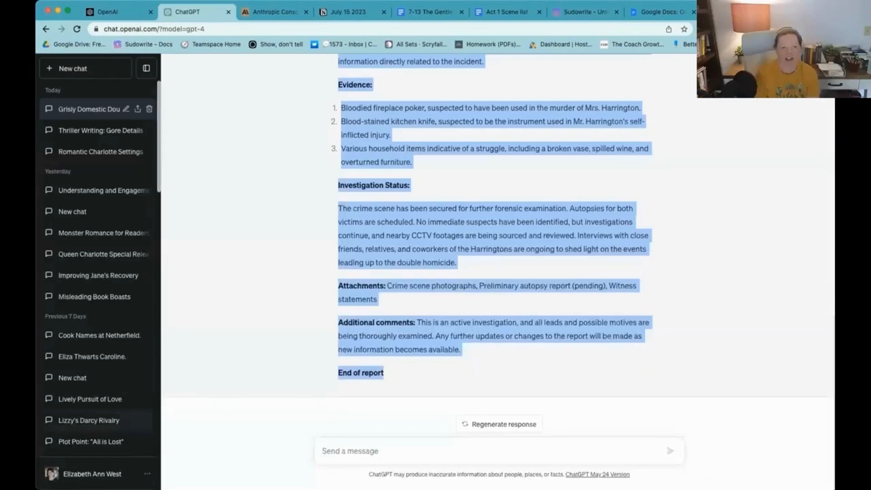
{"action": "left_click", "coordinate": [91, 474]}
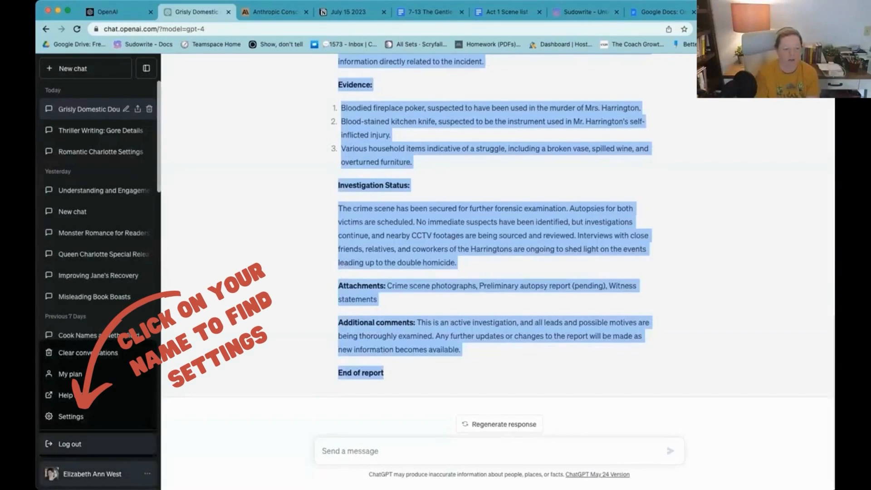
{"action": "left_click", "coordinate": [71, 416]}
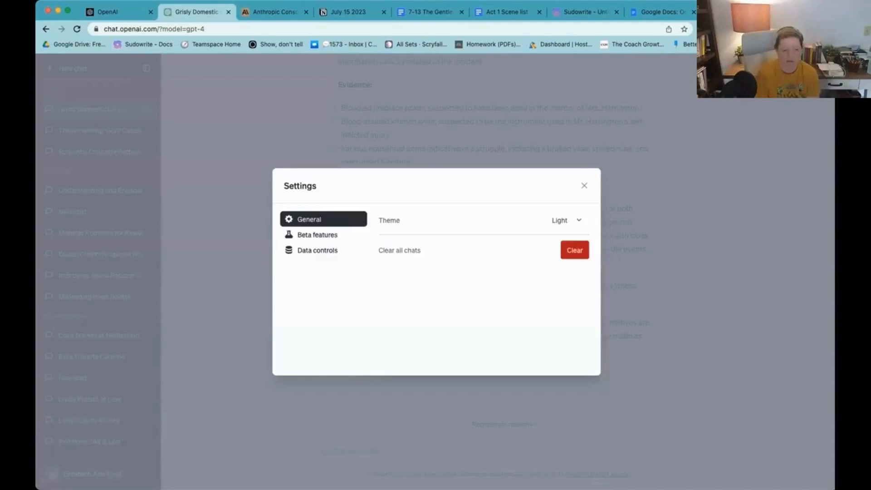
{"action": "left_click", "coordinate": [317, 234]}
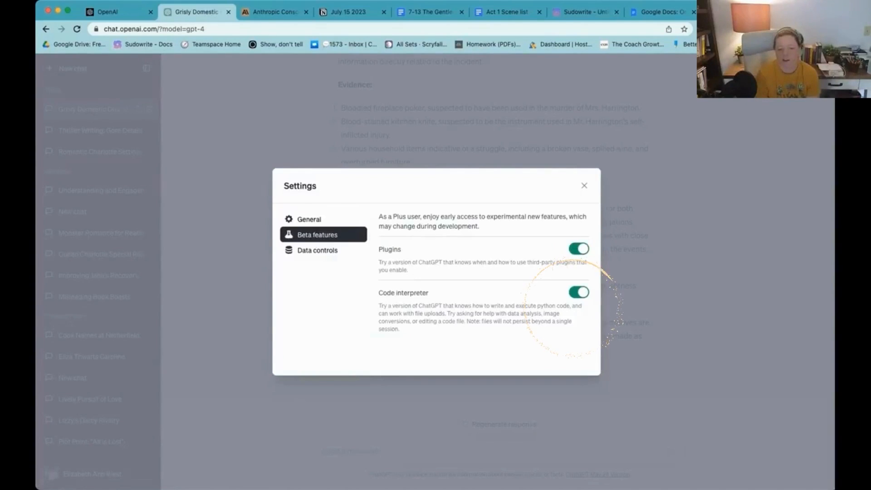
{"action": "double_click", "coordinate": [403, 293]}
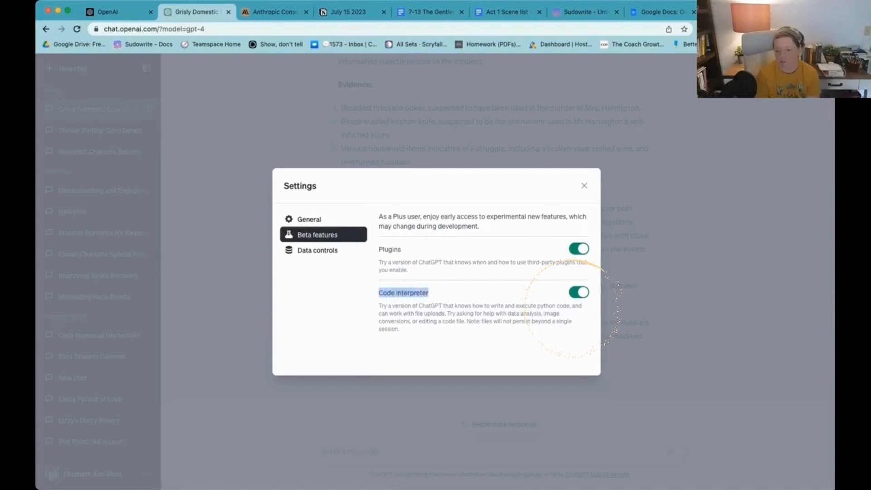
{"action": "left_click", "coordinate": [583, 185]}
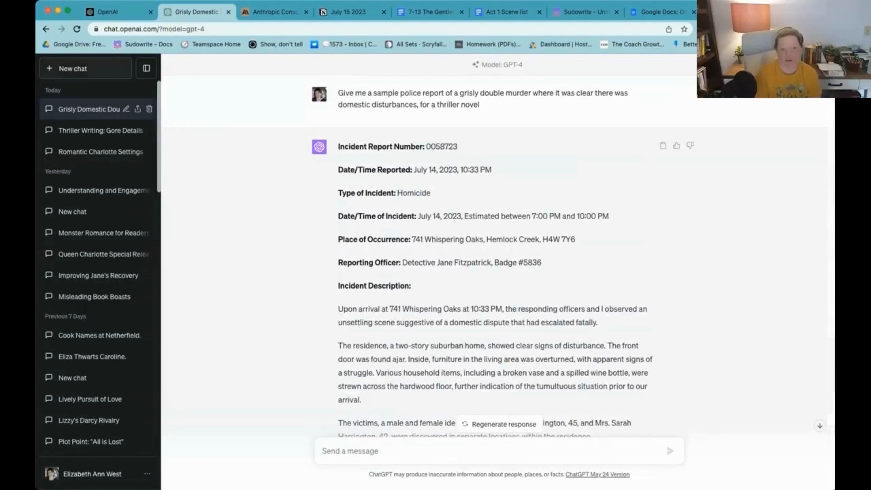
- Start a new GPT-4 chat with Code Interpreter enabled and attach the police report file
{"action": "left_click", "coordinate": [72, 68]}
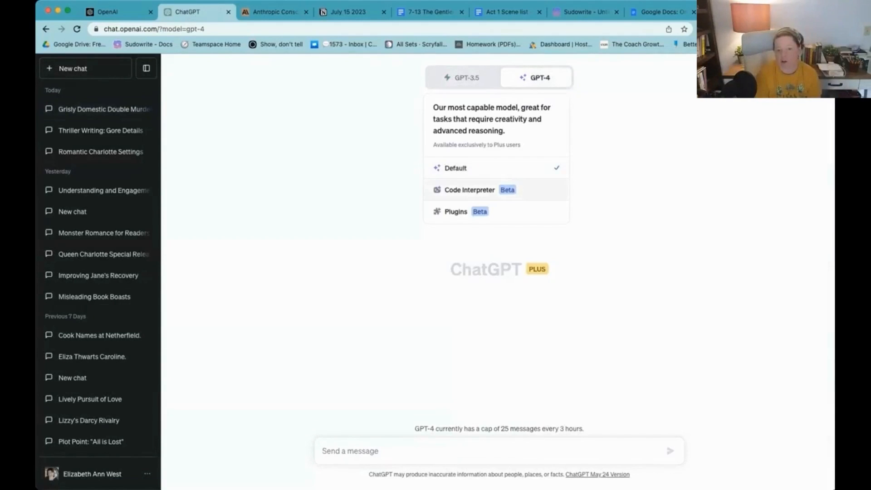
{"action": "left_click", "coordinate": [469, 190]}
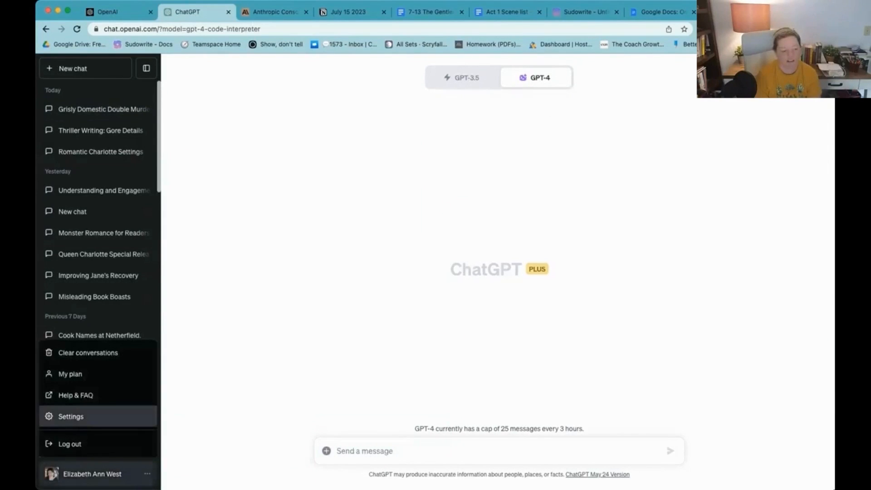
{"action": "left_click", "coordinate": [71, 416]}
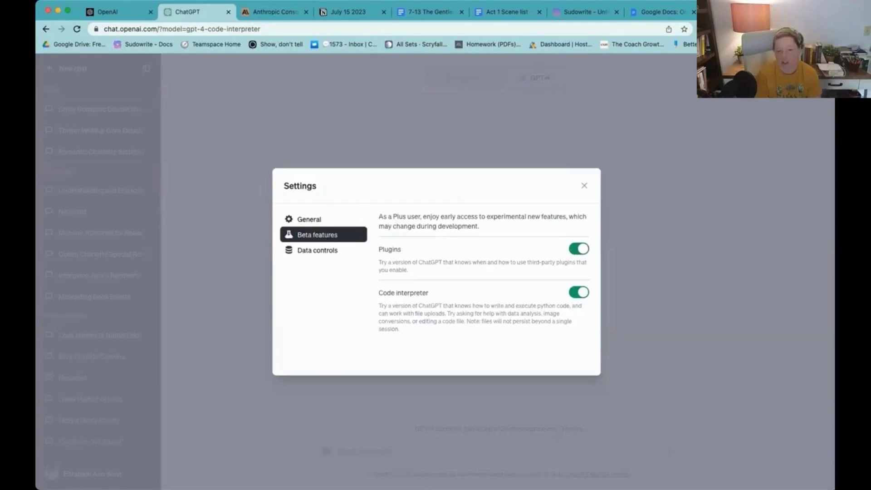
{"action": "left_click", "coordinate": [584, 186]}
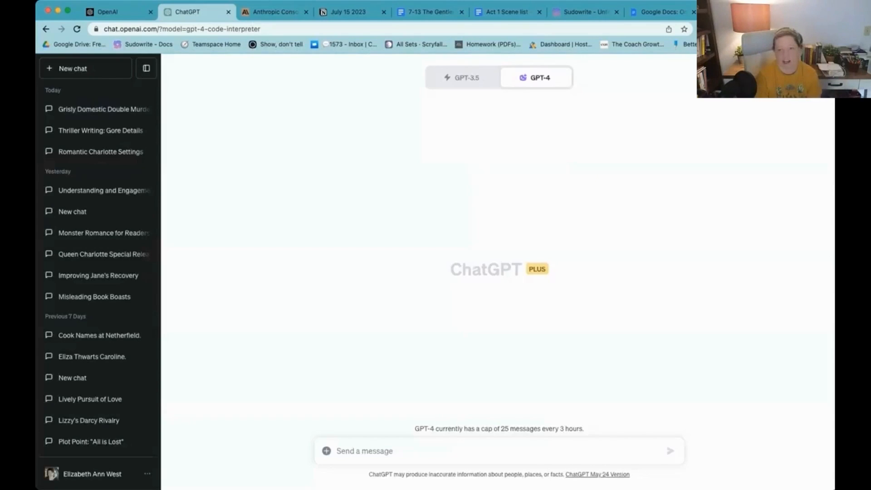
{"action": "left_click", "coordinate": [535, 77]}
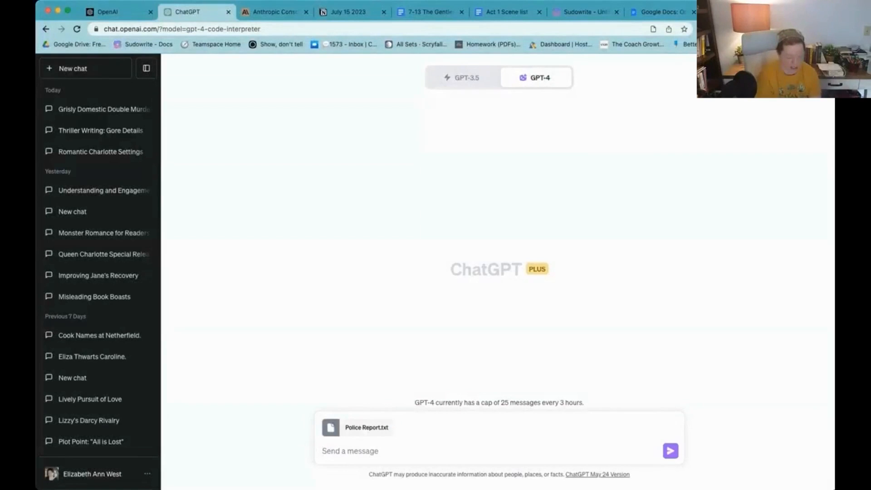
- Draft a request using the Police Report as the basis for a True Crime Thriller full outline
{"action": "type", "text": "We are using the"}
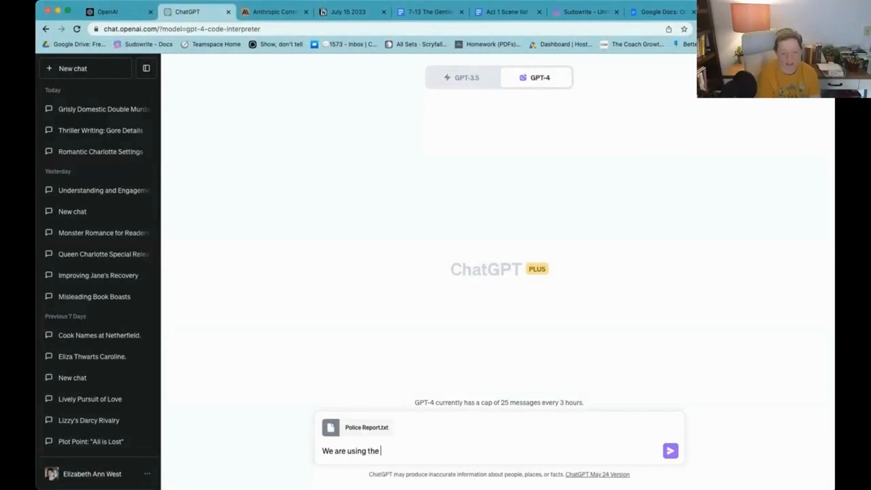
{"action": "type", "text": "Police"}
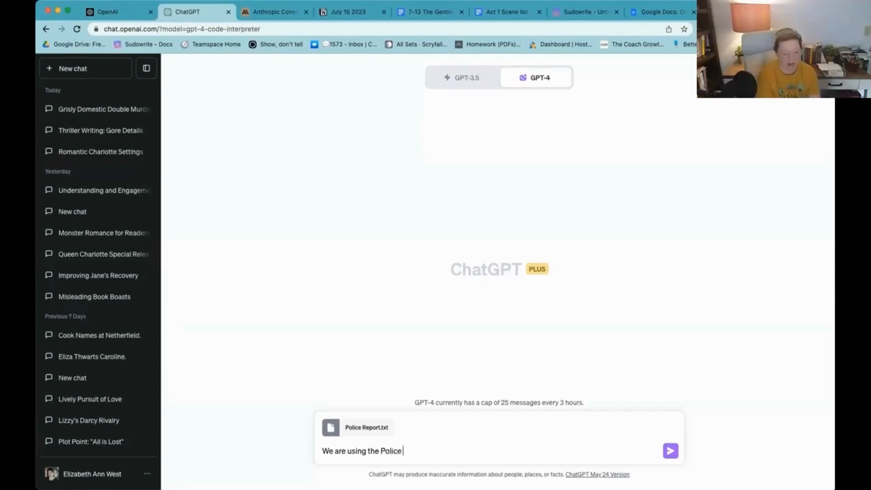
{"action": "type", "text": "Report as a basi"}
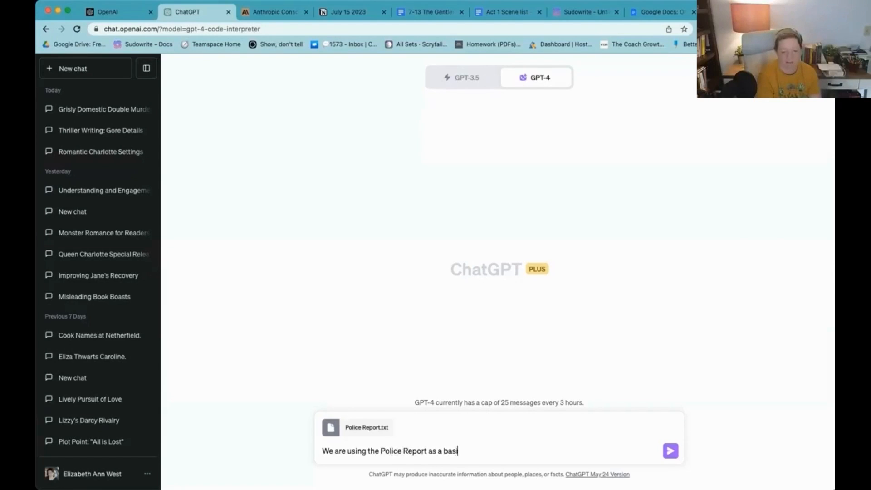
{"action": "type", "text": "s for a Trie"}
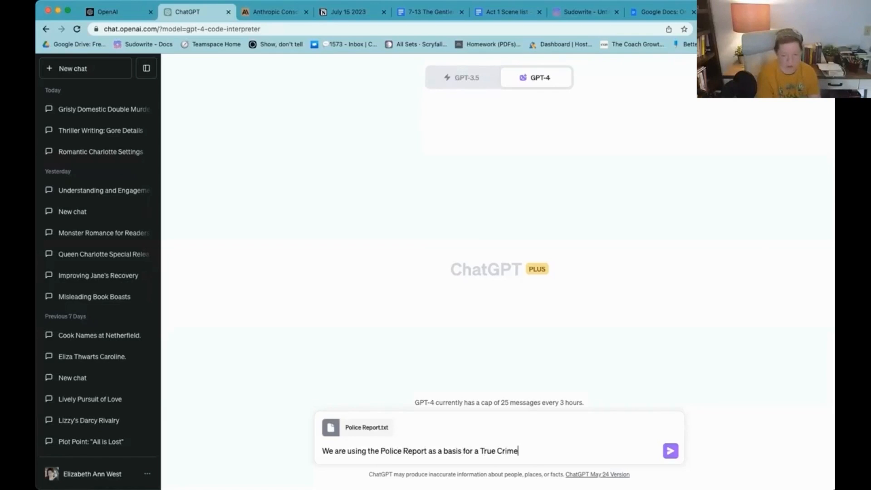
{"action": "type", "text": "Thriller"}
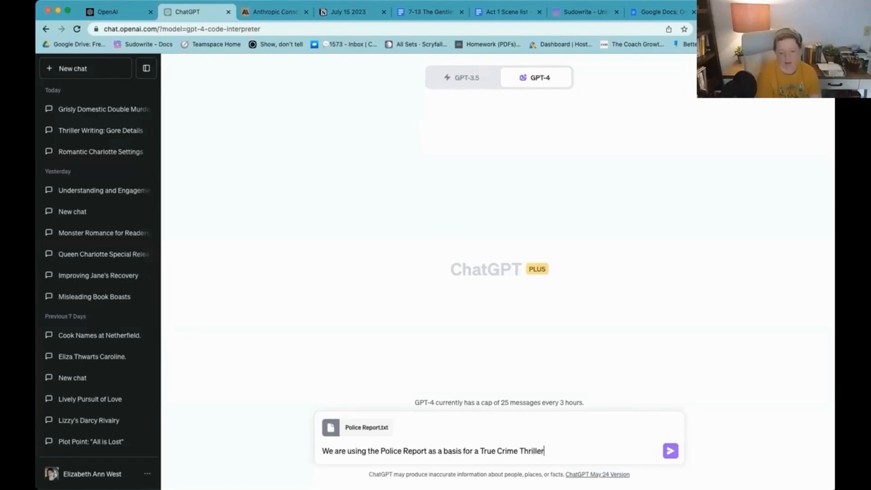
{"action": "type", "text": ". Please write"}
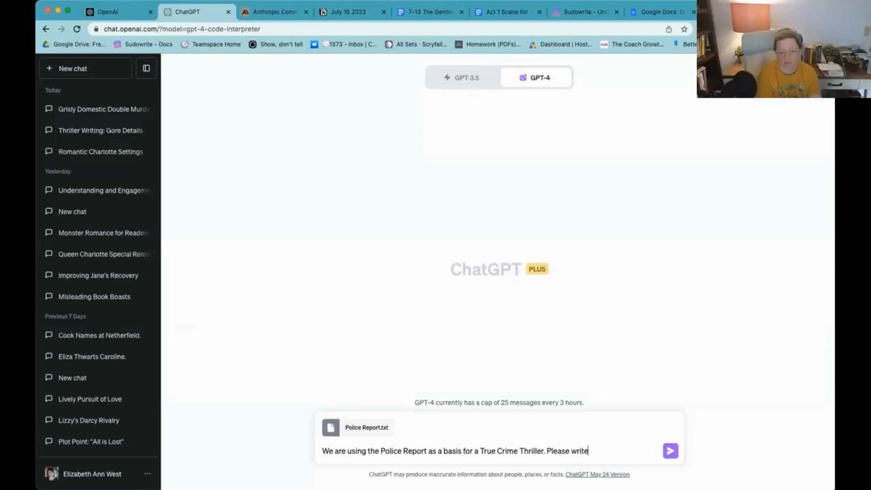
{"action": "type", "text": "me a full outline"}
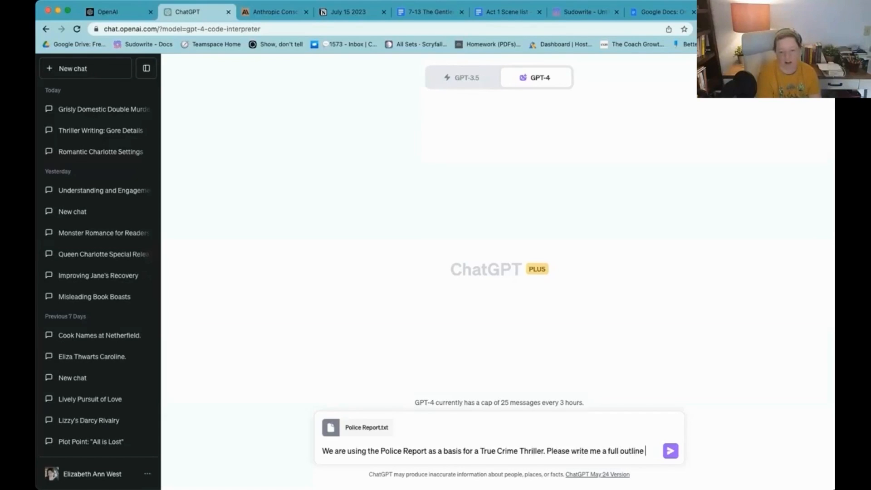
- Finish the prompt: base it on the report details and fill the rest without contradictions, for a novel
{"action": "type", "text": "of that story base"}
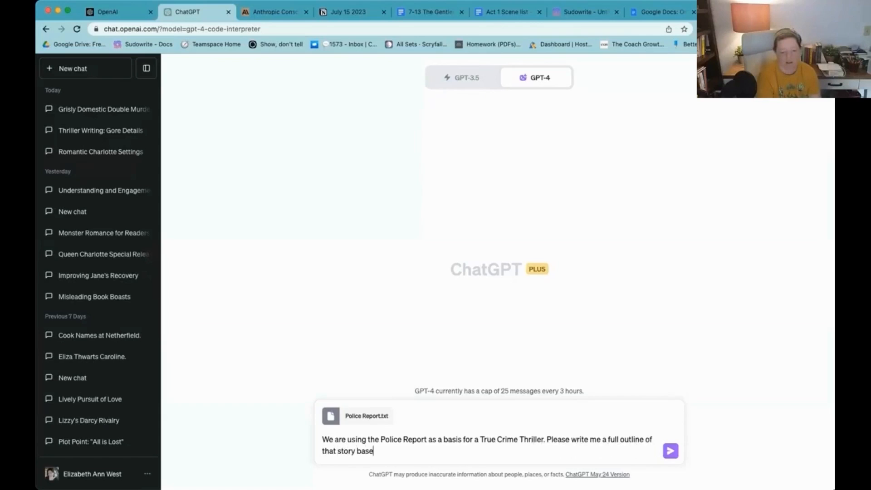
{"action": "type", "text": "d on the P"}
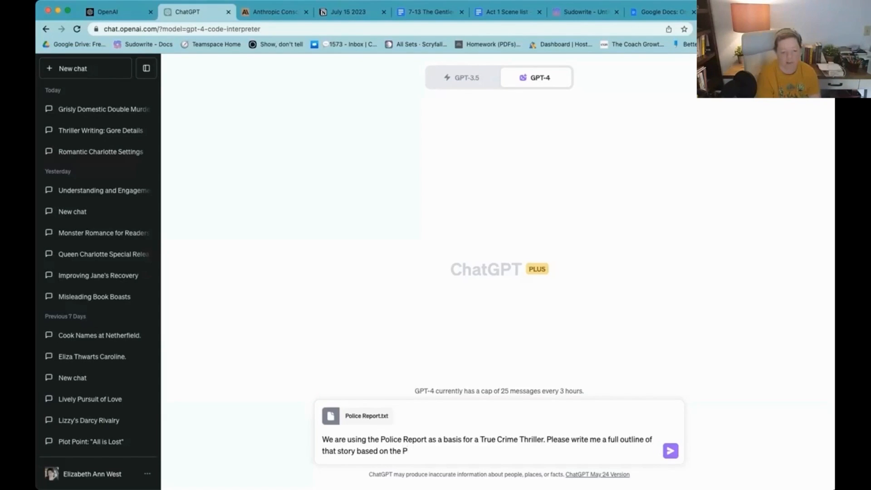
{"action": "type", "text": "olice Report De"}
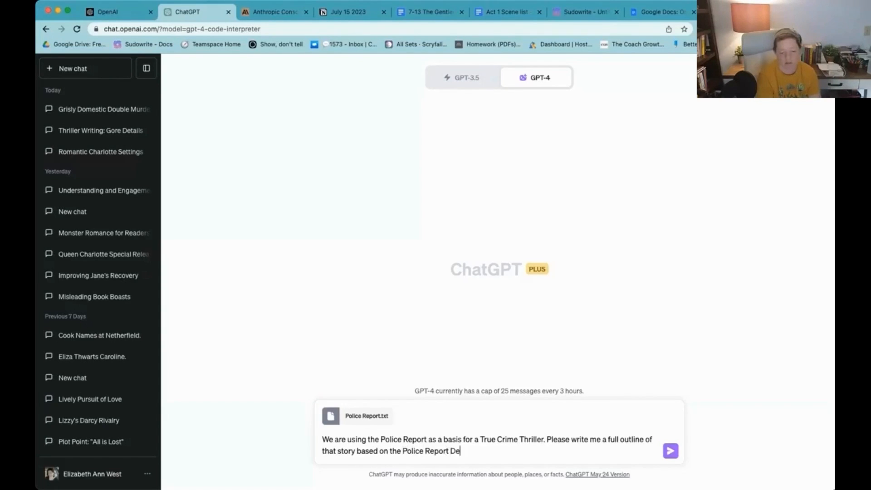
{"action": "type", "text": "tails, and t"}
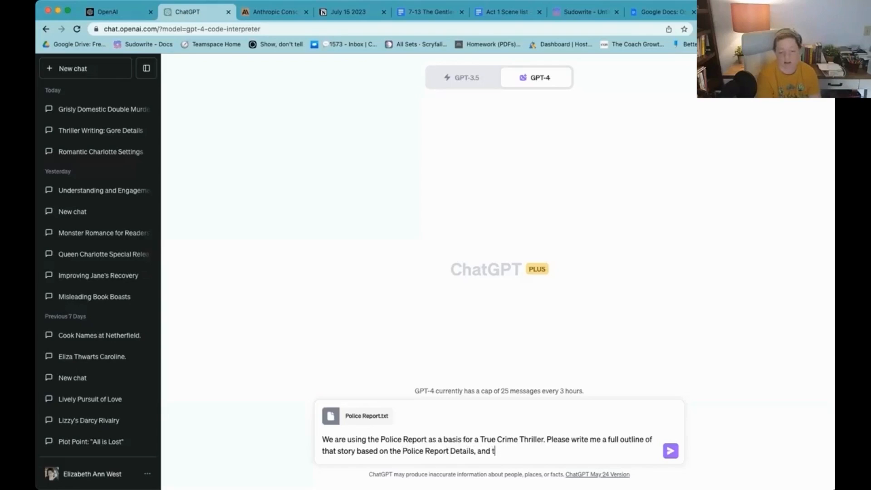
{"action": "type", "text": "ill the rest"}
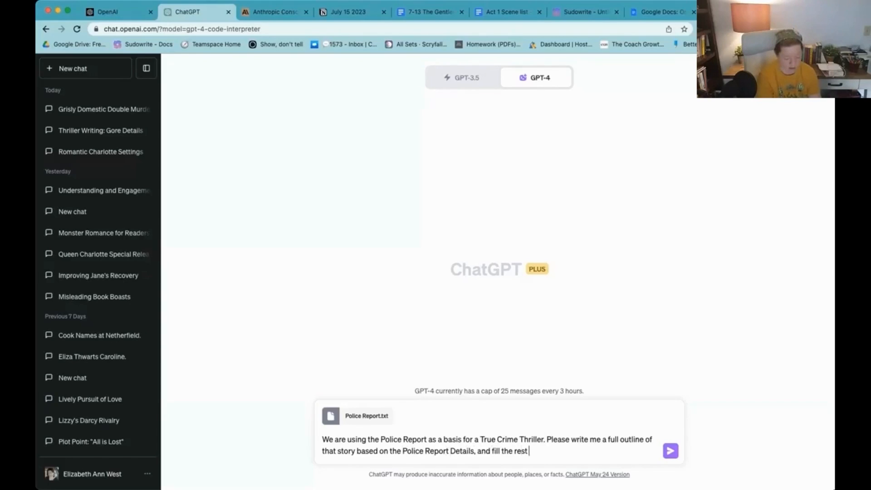
{"action": "type", "text": "so that it does not contradict details"}
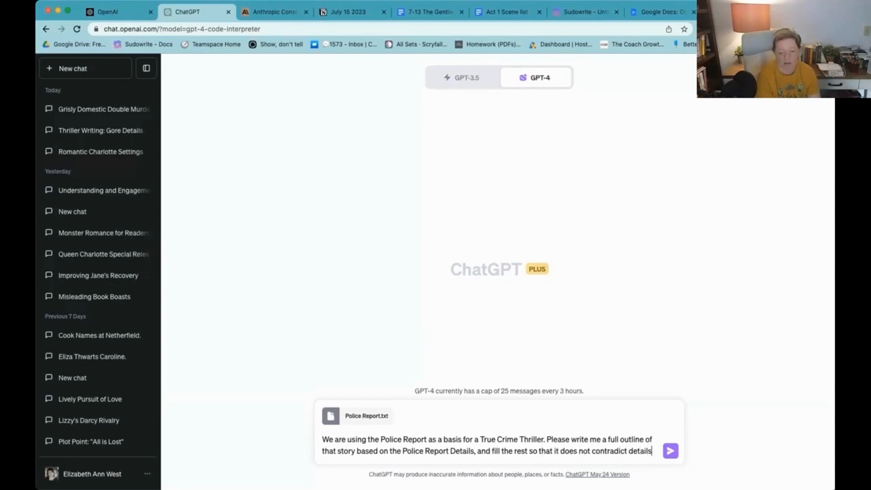
{"action": "type", "text": ", for a novel."}
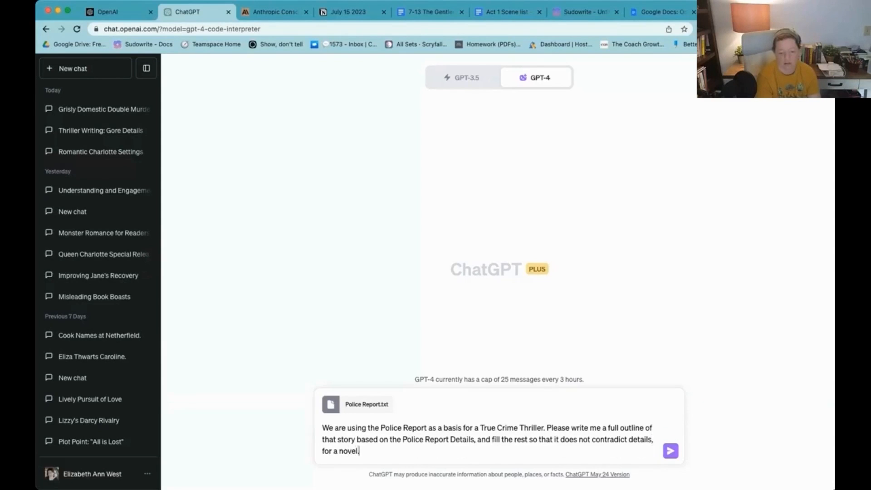
- Send the outline request and read the streamed 'Whispering Oaks: Echoes of Guilt' chapter outline
{"action": "left_click", "coordinate": [670, 451]}
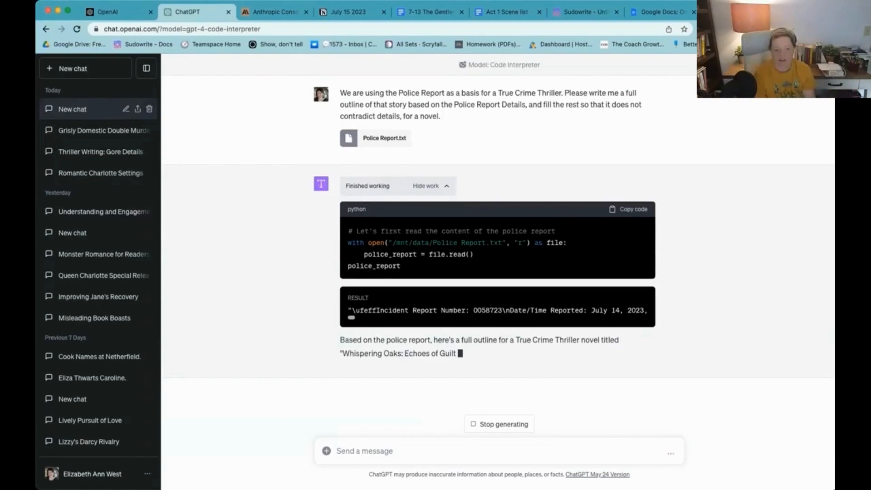
{"action": "scroll", "scroll_direction": "down", "scroll_amount": 3}
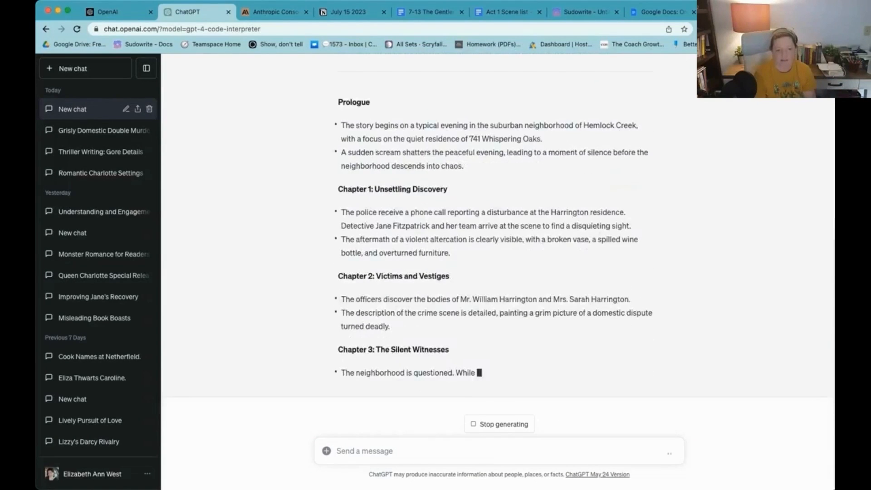
{"action": "scroll", "scroll_direction": "down", "scroll_amount": 3}
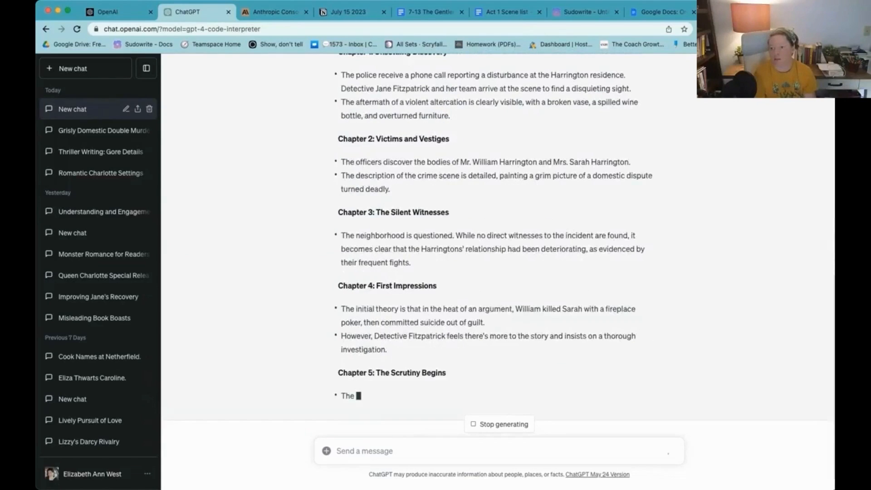
{"action": "scroll", "scroll_direction": "down", "scroll_amount": 3}
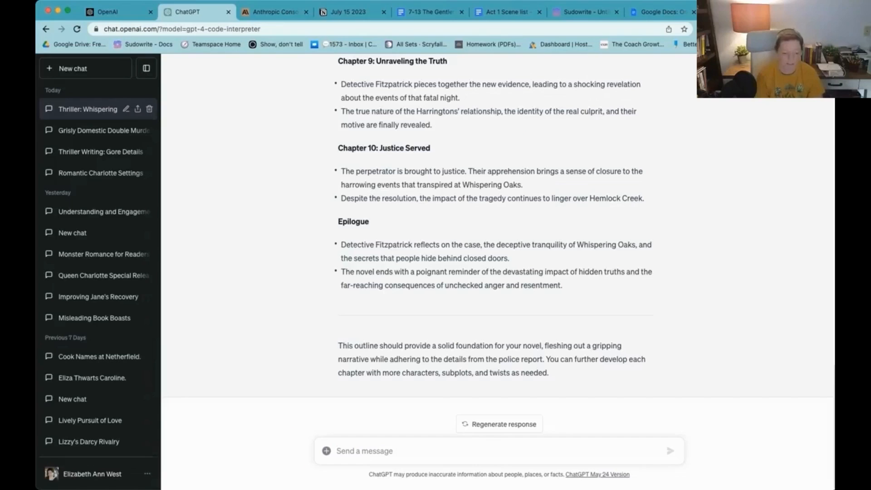
- Request a detailed step-by-step instruction list for writing the murder scene and send it
{"action": "type", "text": "Write me a de"}
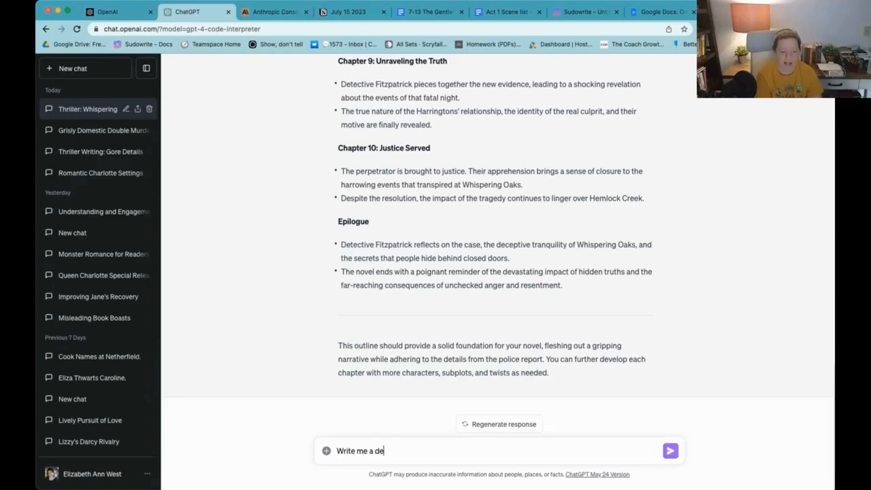
{"action": "type", "text": "tailed step by ste"}
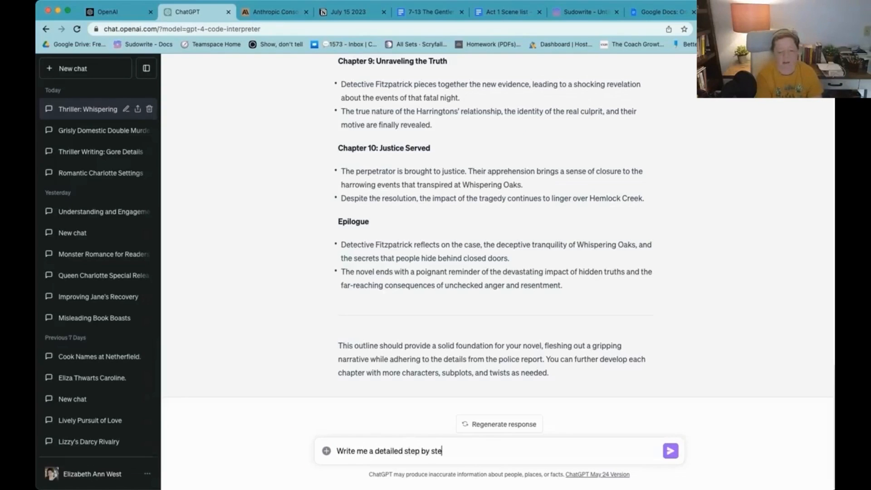
{"action": "type", "text": "p instruction"}
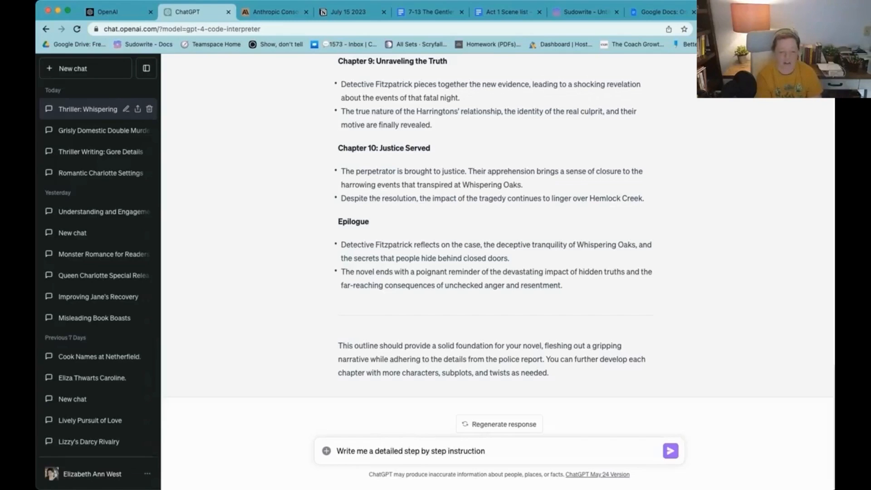
{"action": "type", "text": "list to write the s"}
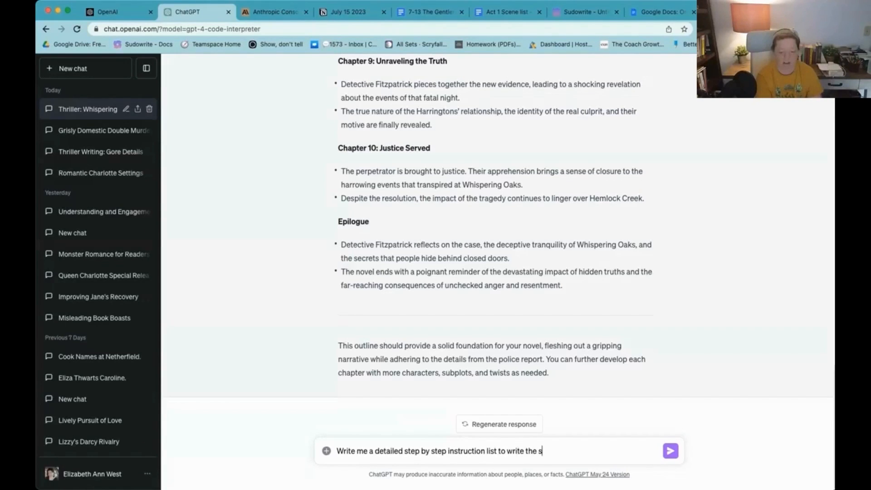
{"action": "type", "text": "cene where the murders took p"}
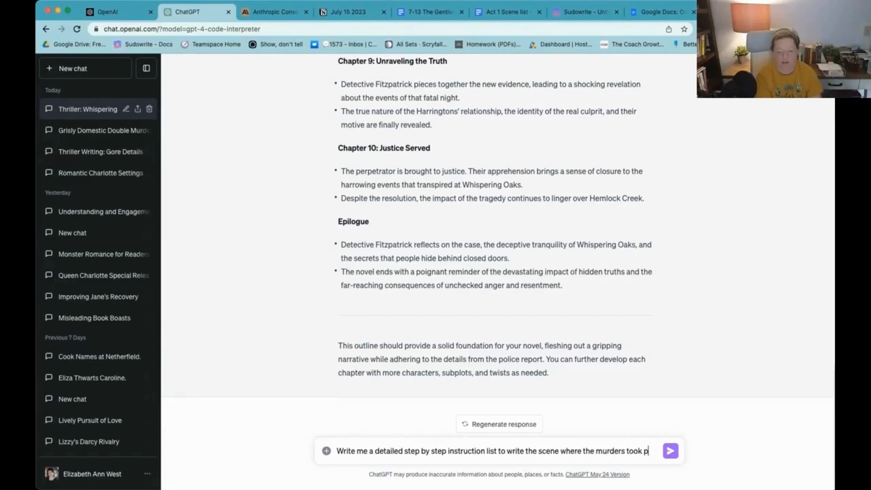
{"action": "left_click", "coordinate": [670, 451]}
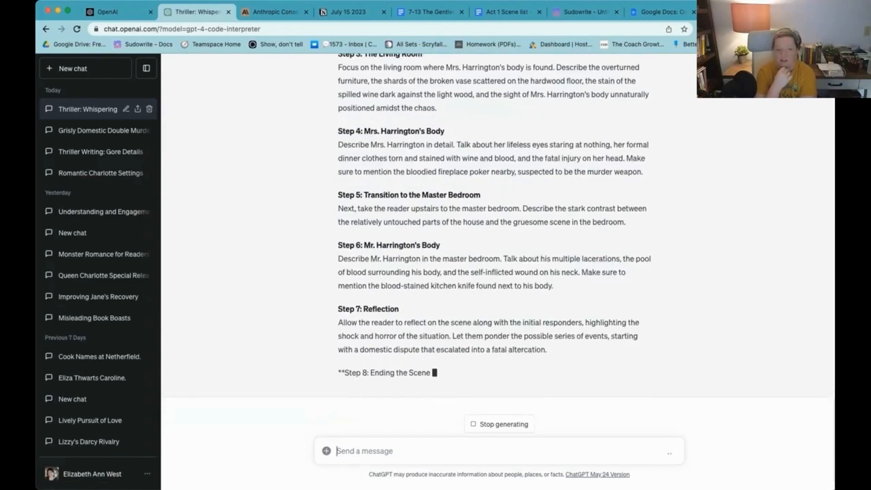
- Draft a prompt for the scene in active voice, real time, staged, referencing how the Harringtons were killed
{"action": "type", "text": "Let's wri"}
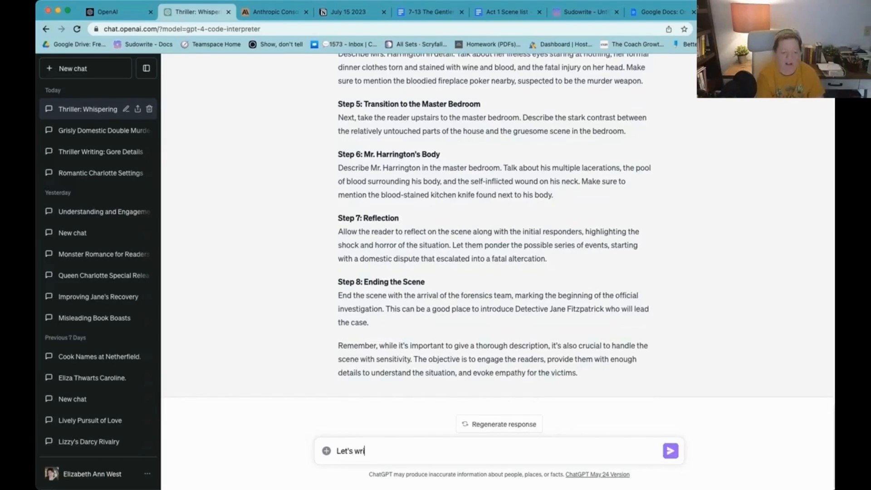
{"action": "type", "text": "te the scene d"}
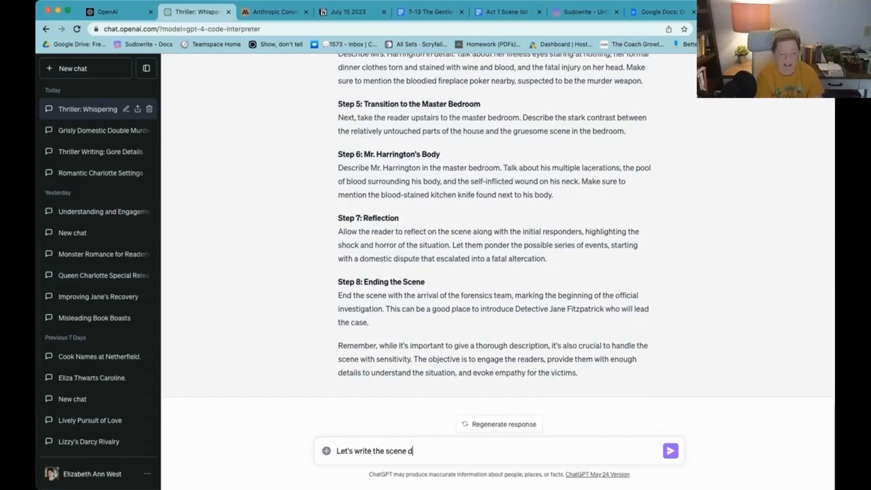
{"action": "type", "text": "etails in active voice from the perspective of the murder happening in real time. However, I"}
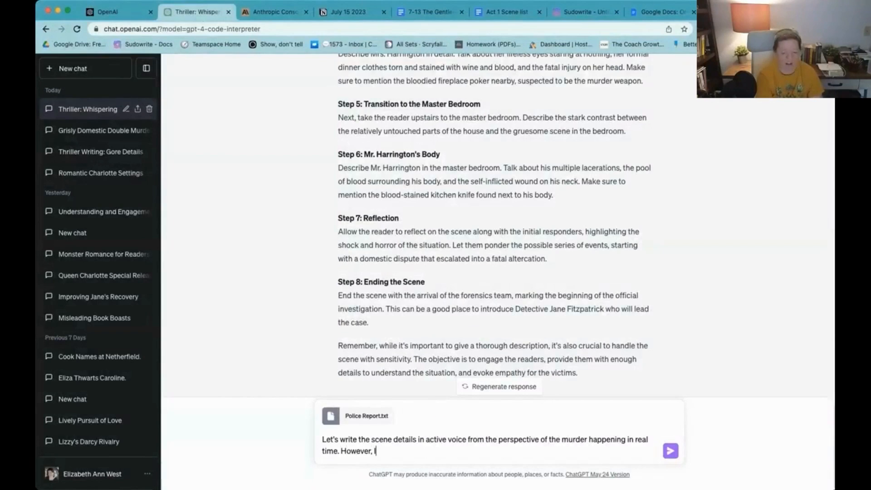
{"action": "type", "text": "I want this"}
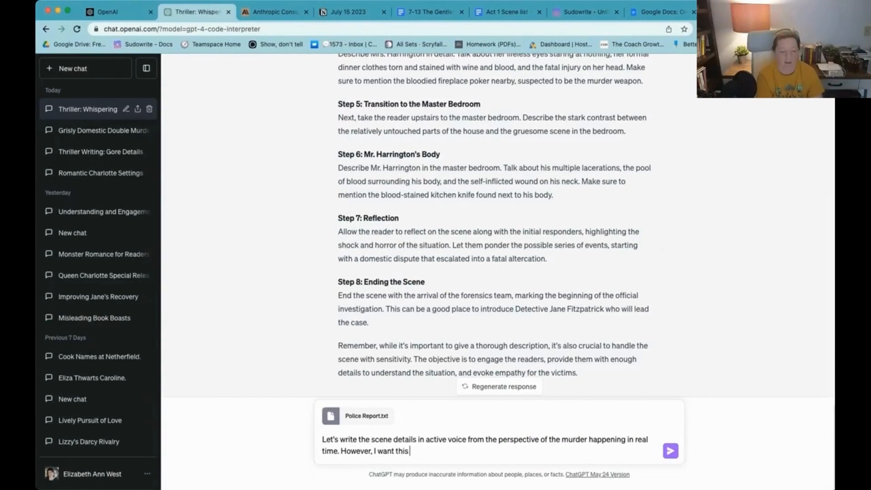
{"action": "type", "text": "to be staged."}
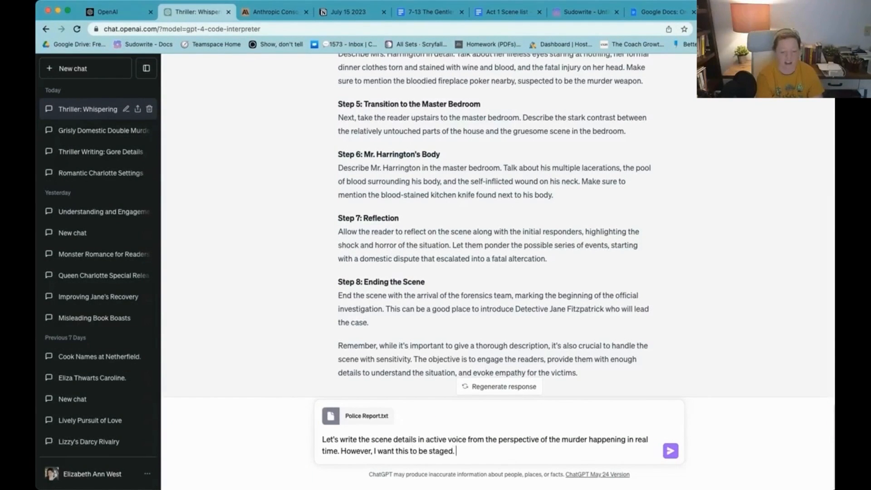
{"action": "type", "text": "The Police Report makes it look like the Hr"}
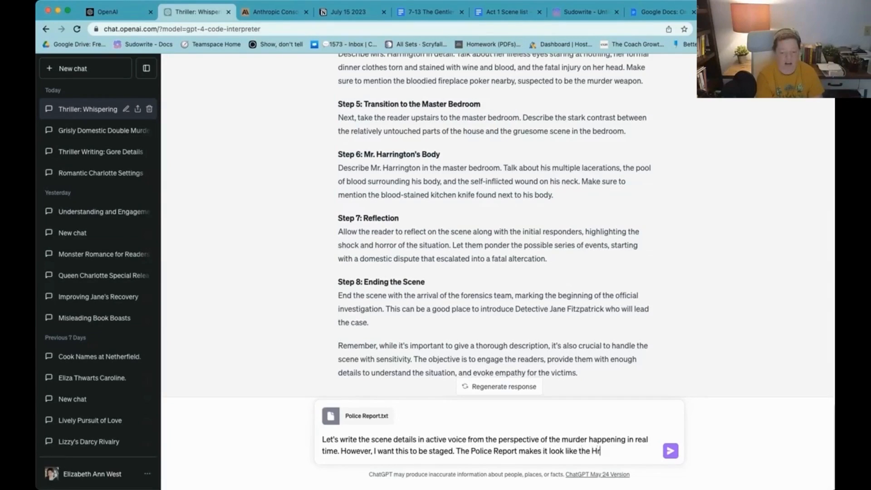
{"action": "type", "text": "arringtons"}
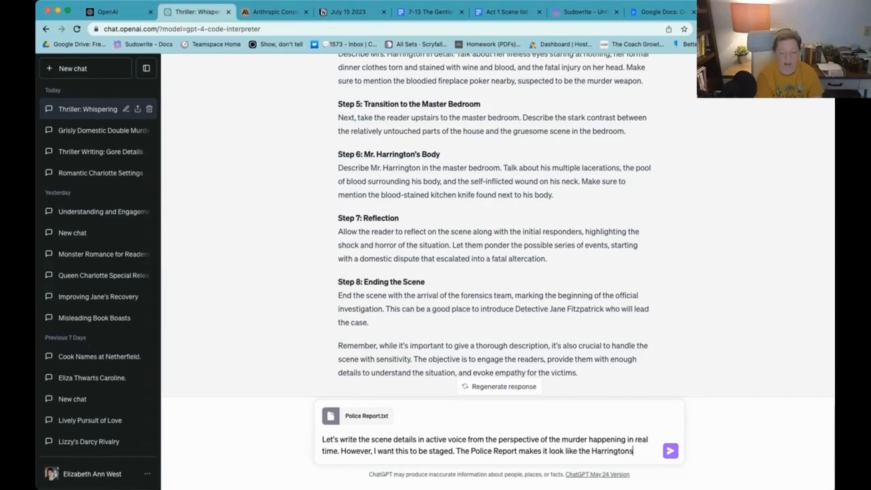
- Finish the prompt asking for a scene outline imagining the murder as a serial killer's work
{"action": "type", "text": "killed each other, I"}
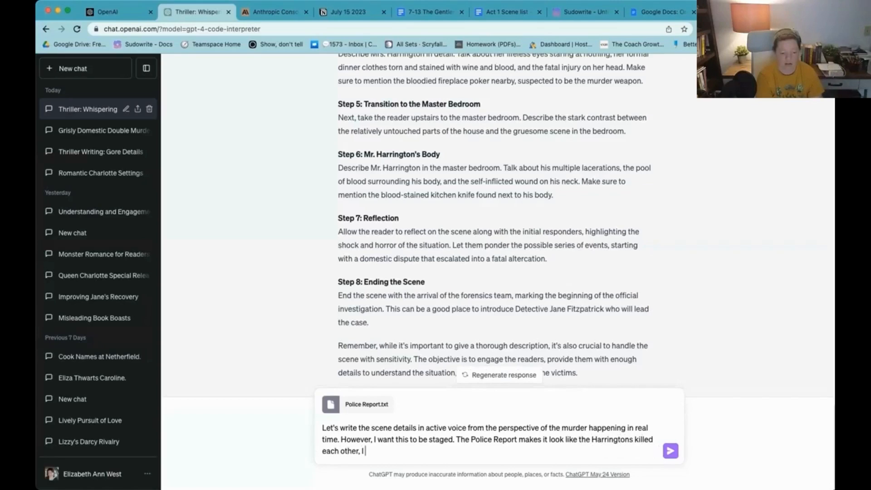
{"action": "type", "text": "want a"}
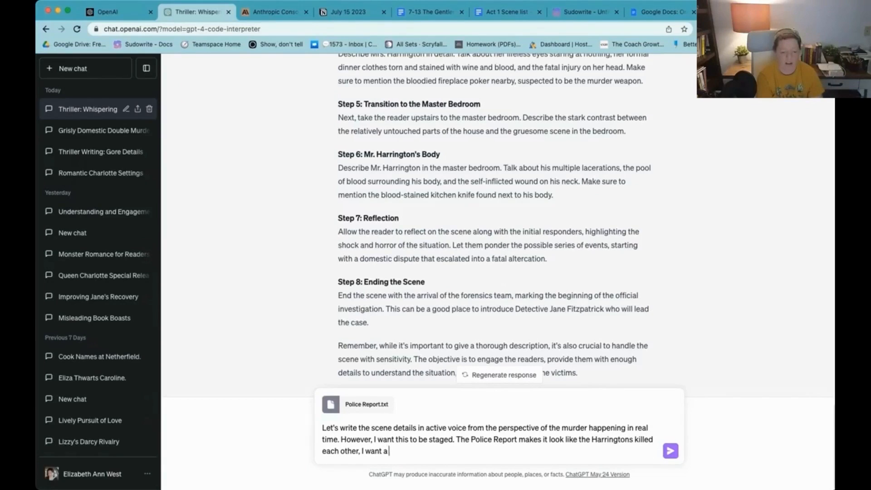
{"action": "type", "text": "n"}
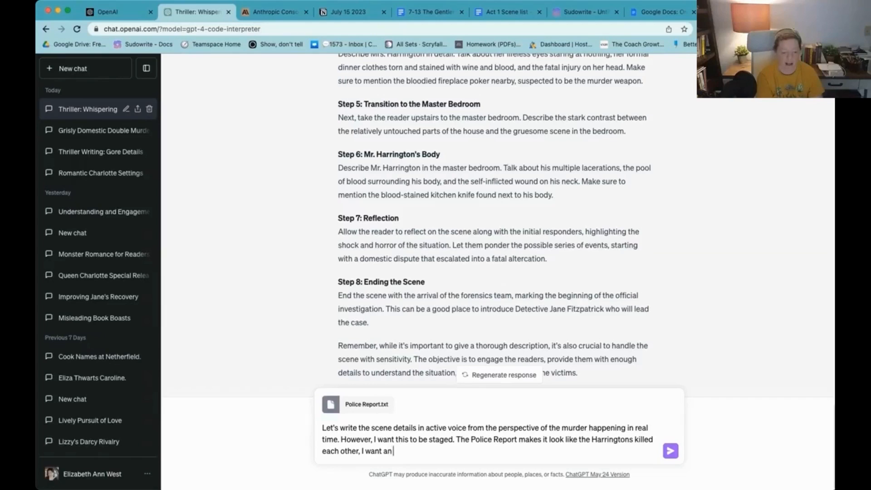
{"action": "type", "text": "outline of"}
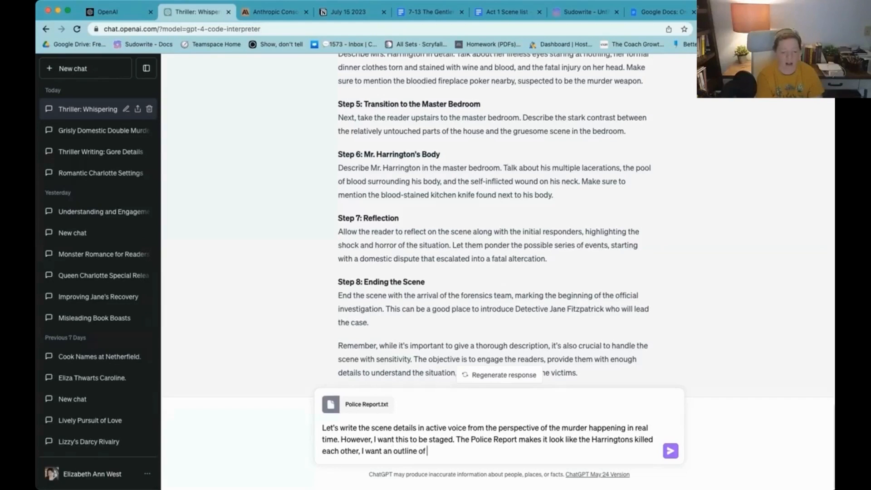
{"action": "type", "text": "a scene that imagines t"}
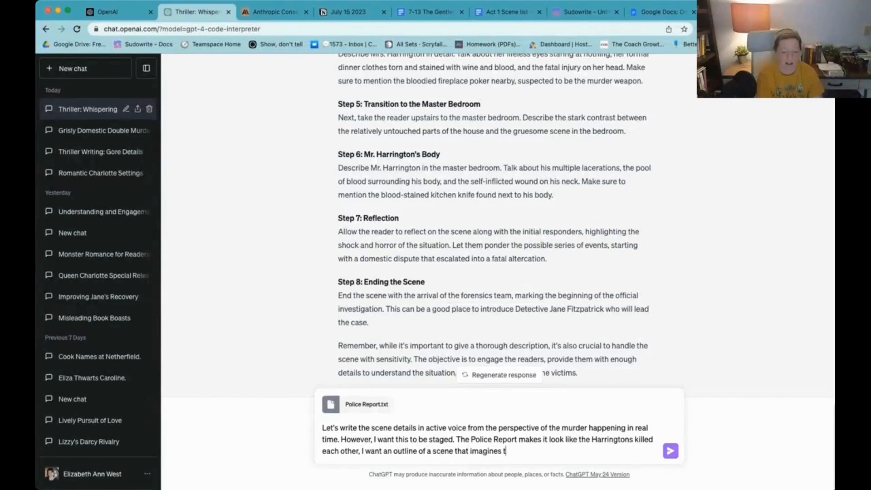
{"action": "type", "text": "his is a serial kill"}
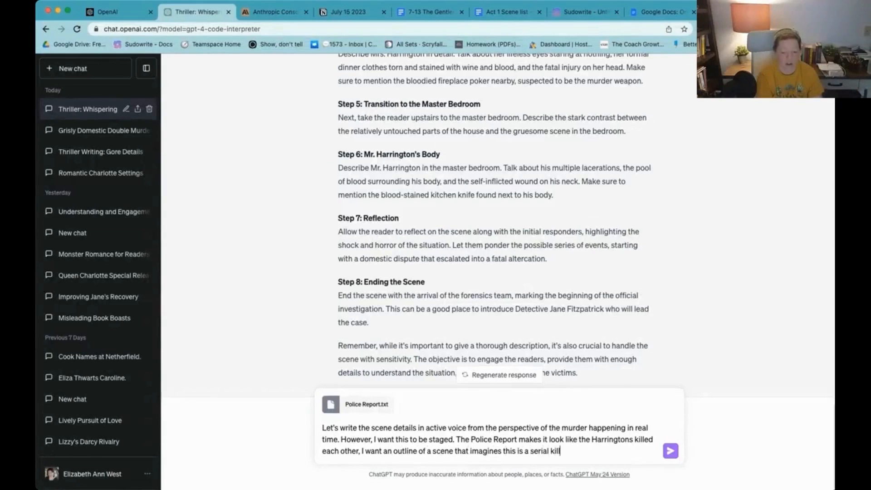
{"action": "type", "text": "er's work for the b"}
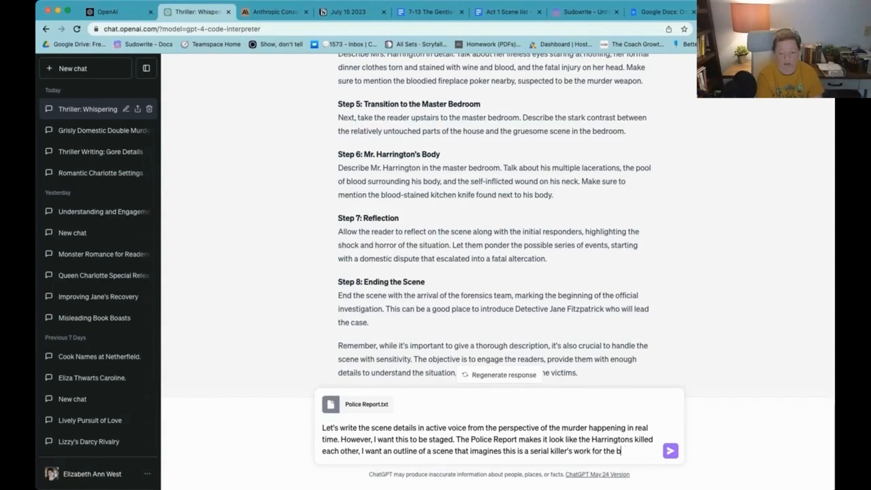
- Send the staged-scene request and let the real-time masked-killer narrative generate
{"action": "left_click", "coordinate": [670, 451]}
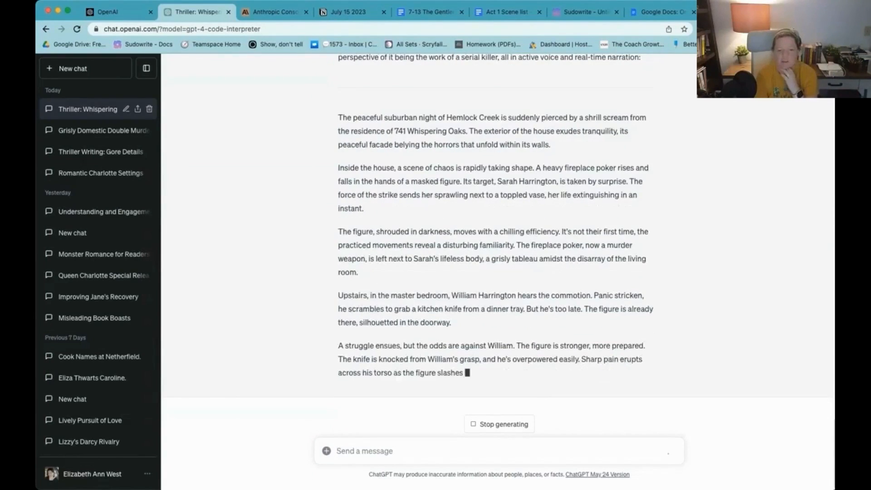
{"action": "left_click", "coordinate": [348, 12]}
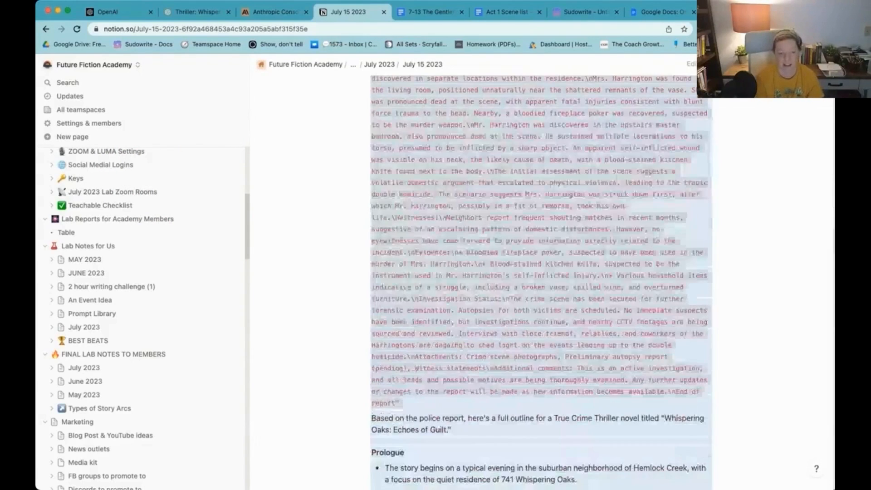
- Scroll through the July 15 2023 Notion page with the police report and Whispering Oaks outline
{"action": "scroll", "scroll_direction": "down", "scroll_amount": 3}
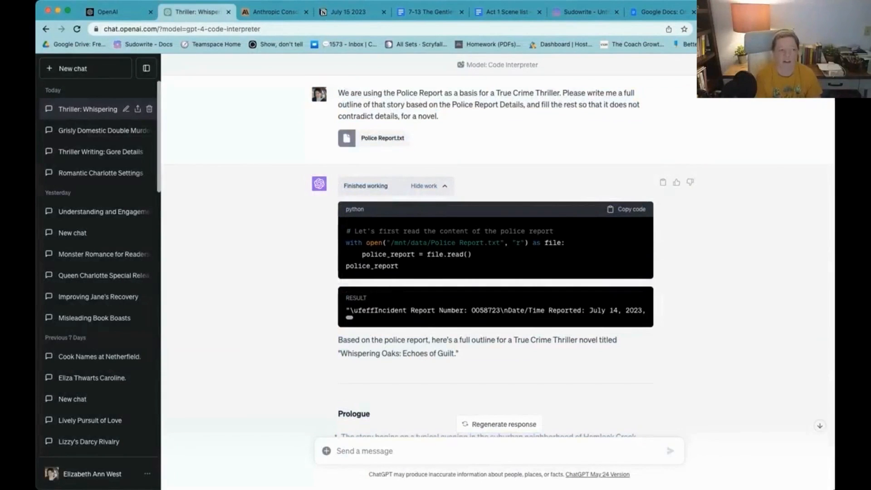
- Scroll the thriller chat down to the answer listing signs of a struggle before the murders
{"action": "scroll", "scroll_direction": "down", "scroll_amount": 3}
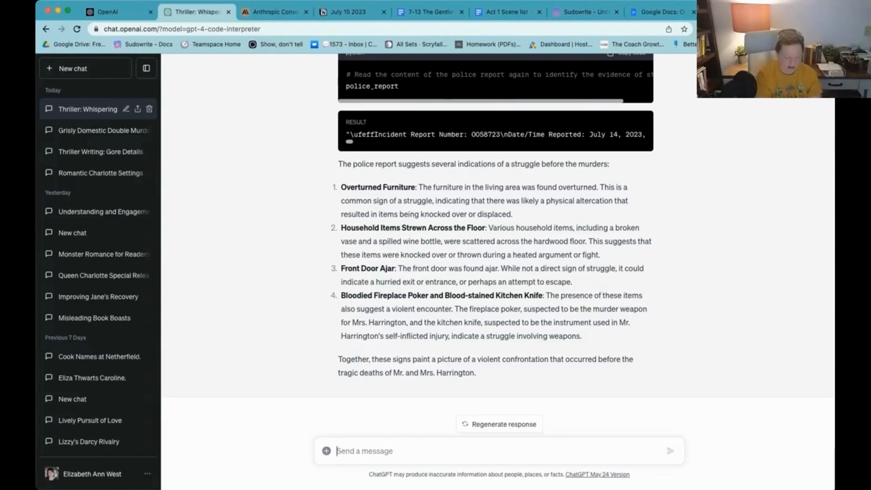
- Ask ChatGPT 'What clues can possibly indicate that this murder was staged?' and send it
{"action": "type", "text": "What clu"}
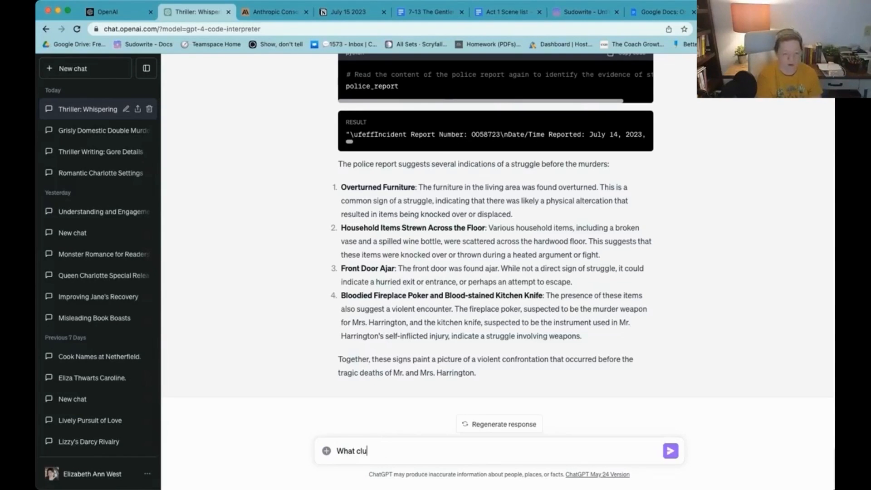
{"action": "type", "text": "e"}
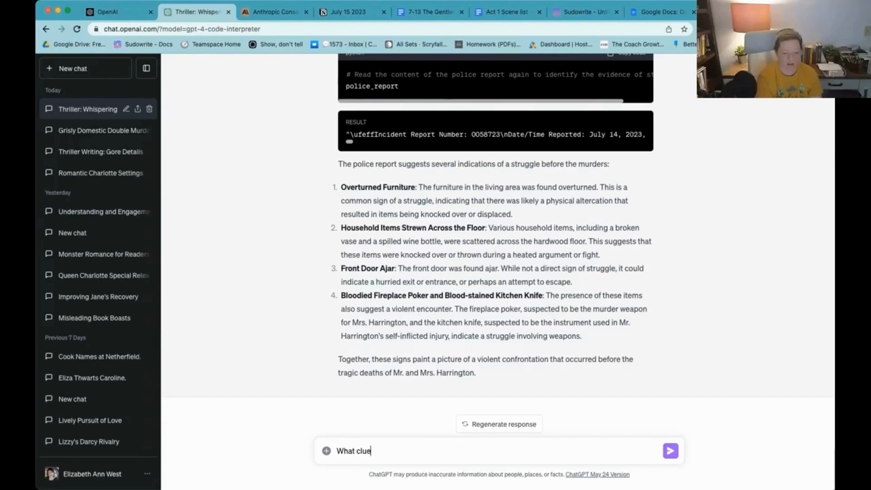
{"action": "type", "text": "s ca"}
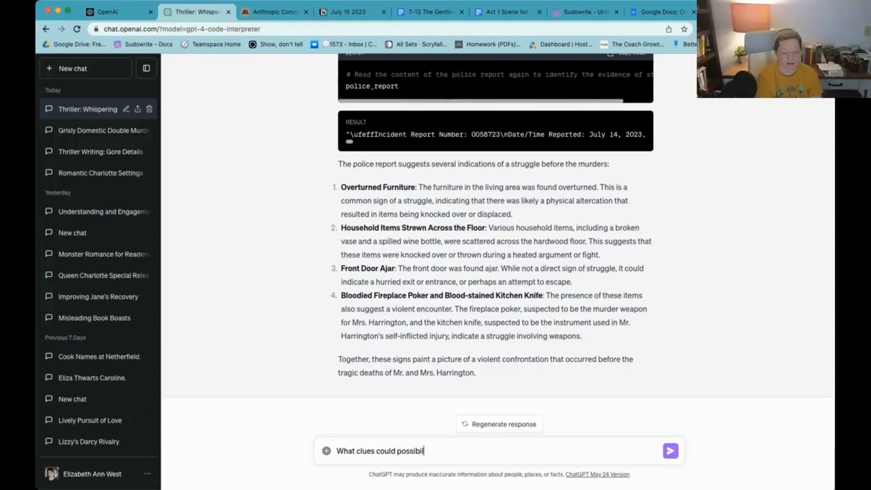
{"action": "type", "text": "ly indicate"}
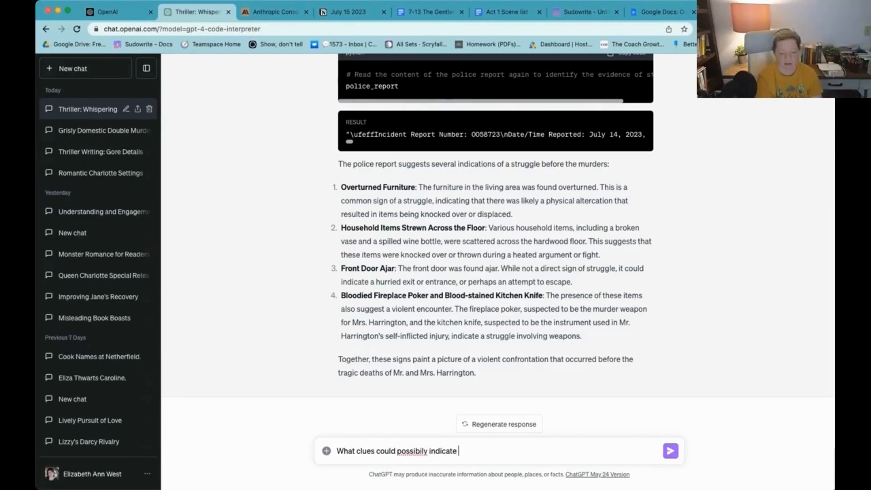
{"action": "type", "text": "that this murder"}
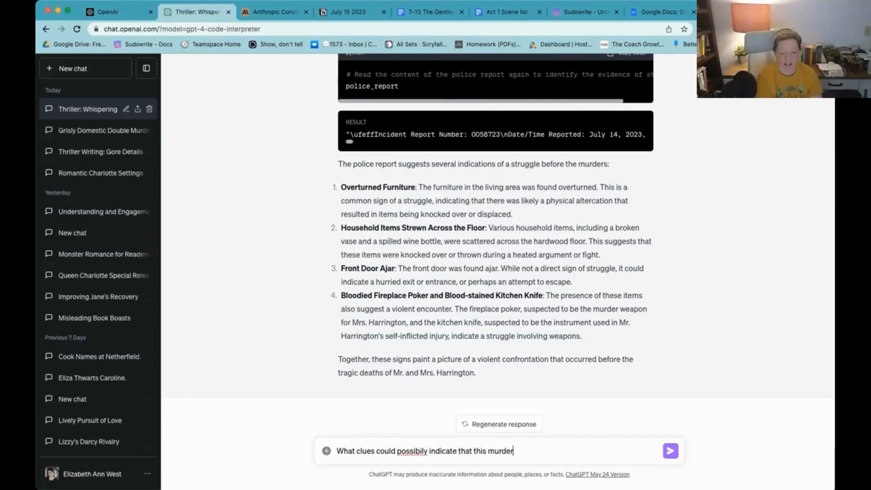
{"action": "type", "text": "was staged?"}
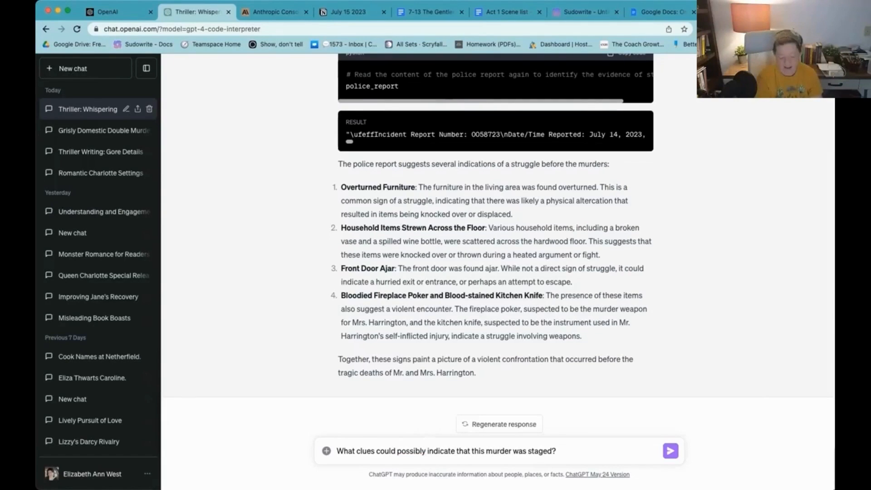
{"action": "left_click", "coordinate": [670, 451]}
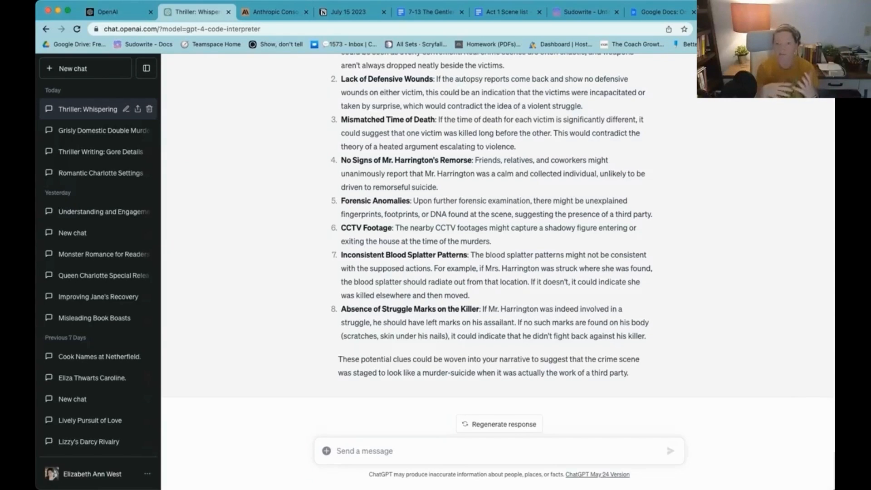
- Request a fake Medical Examiner's report for the victims and review the generated response
{"action": "type", "text": "Write me a fake Medical Examiner"}
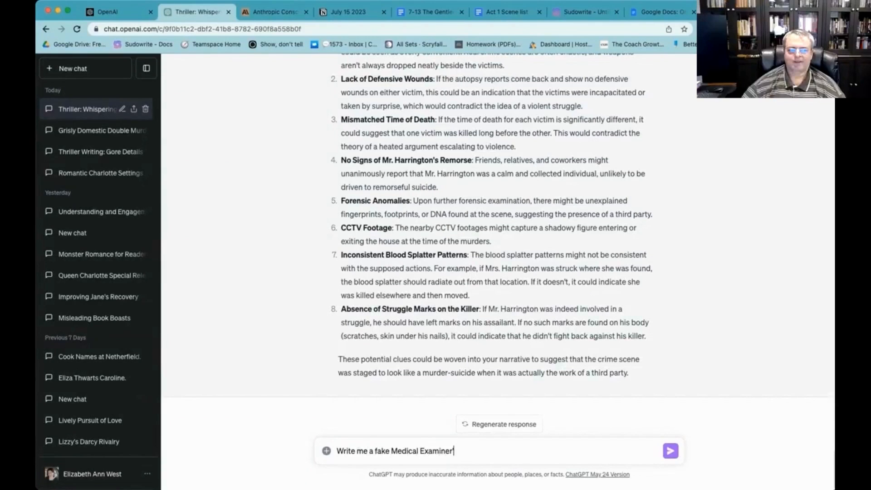
{"action": "type", "text": "'s report for the vi"}
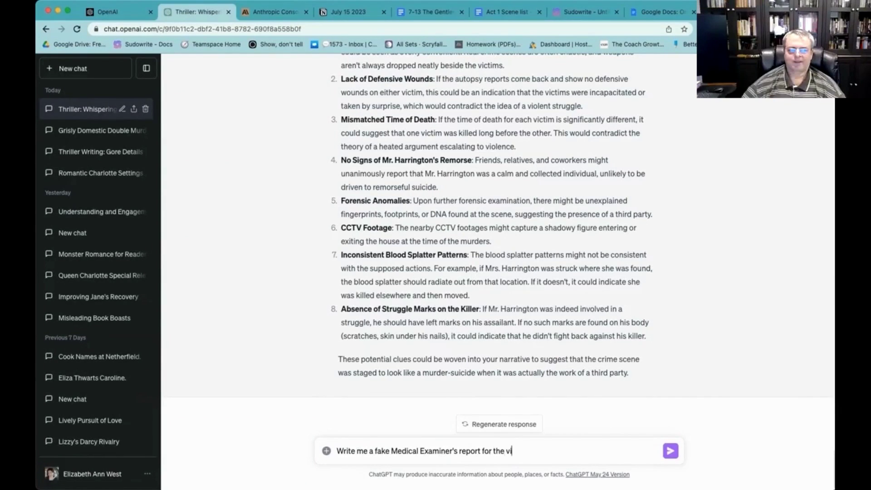
{"action": "left_click", "coordinate": [670, 451]}
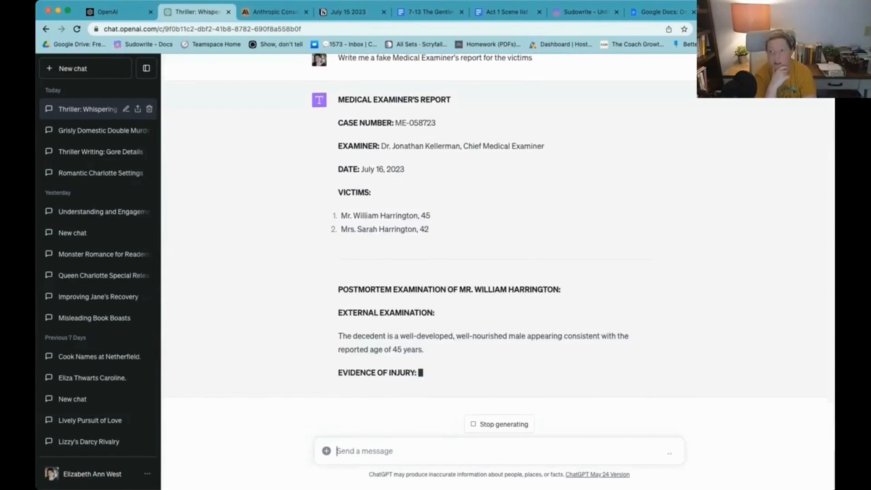
{"action": "scroll", "scroll_direction": "down", "scroll_amount": 3}
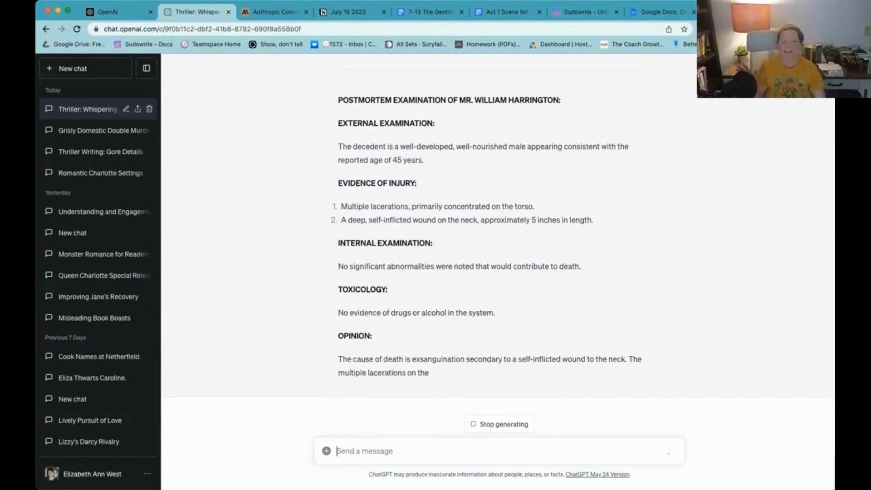
{"action": "scroll", "scroll_direction": "down", "scroll_amount": 3}
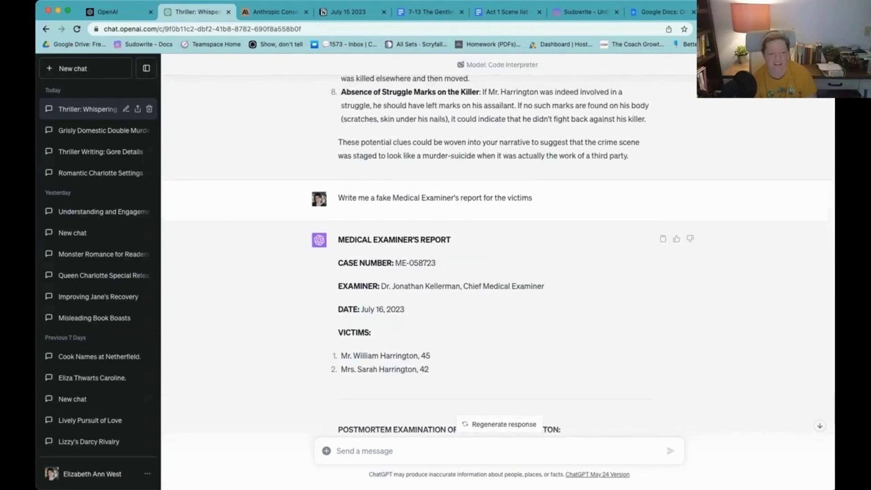
- Copy the Medical Examiner's report and start a new blank Google Doc for it
{"action": "left_click", "coordinate": [662, 238]}
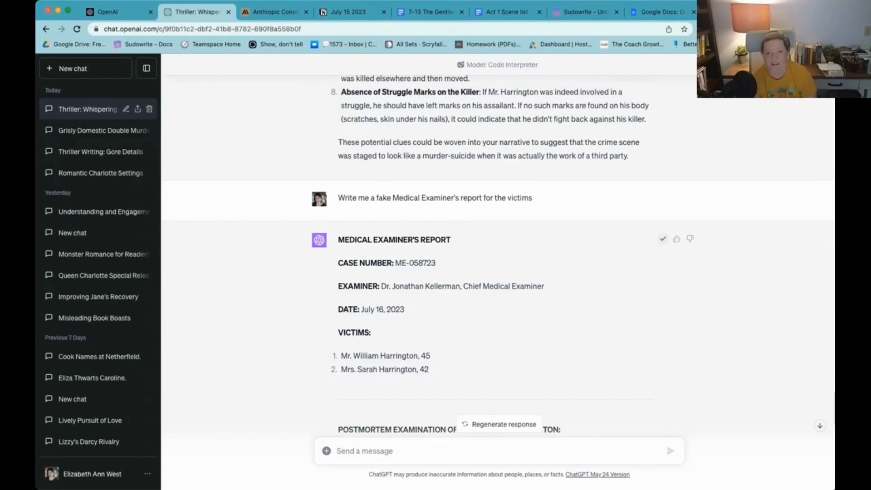
{"action": "left_click", "coordinate": [669, 12]}
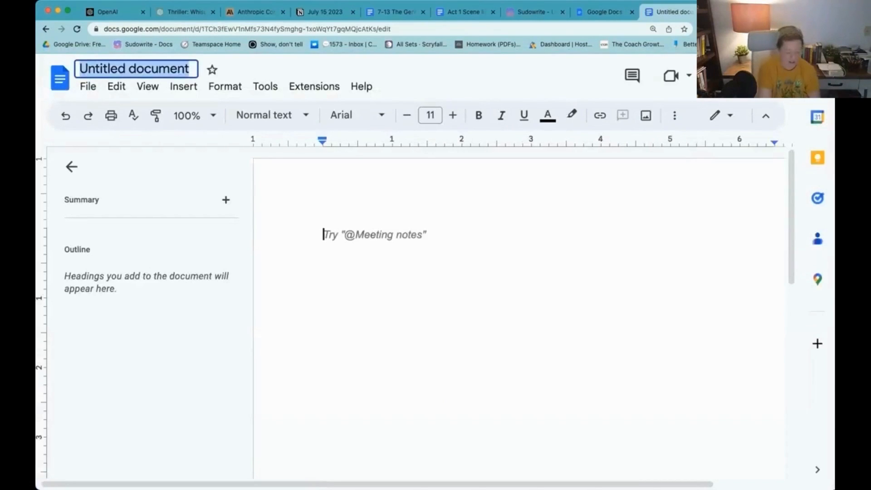
- Title the doc 'Medical Examiners Report' with the pasted report, then move to a fresh ChatGPT chat
{"action": "type", "text": "Medical Exam"}
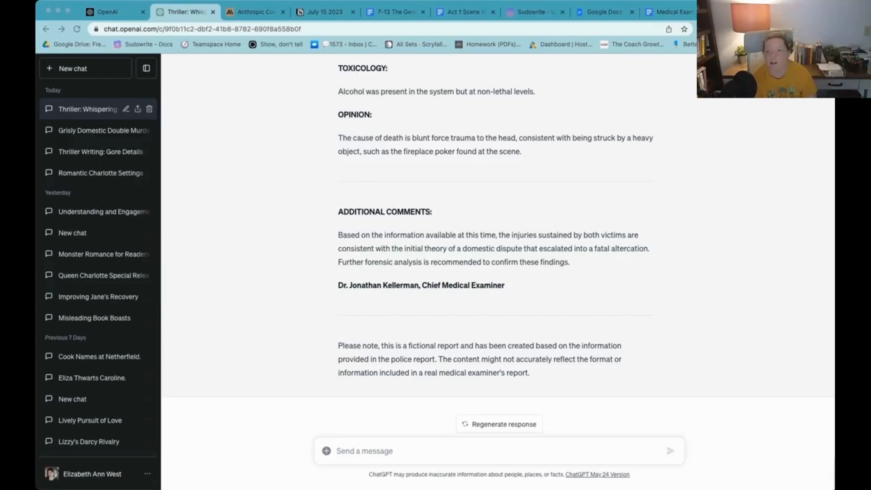
{"action": "left_click", "coordinate": [669, 12]}
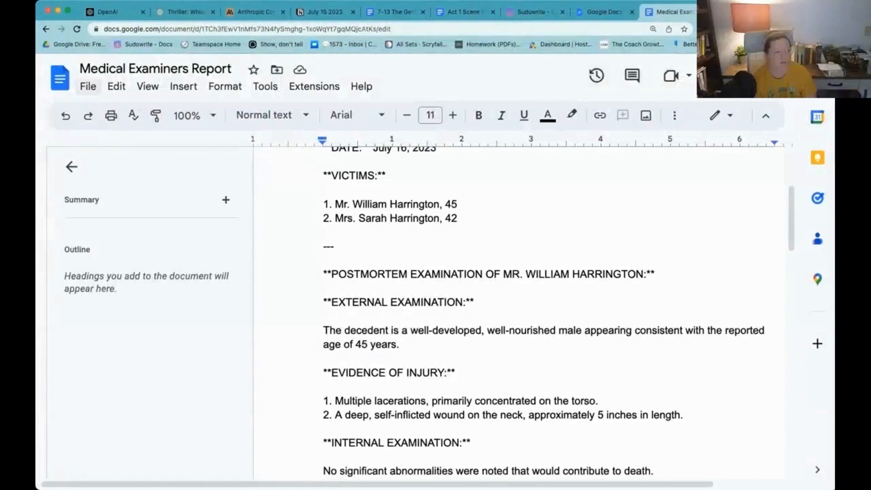
{"action": "left_click", "coordinate": [87, 86]}
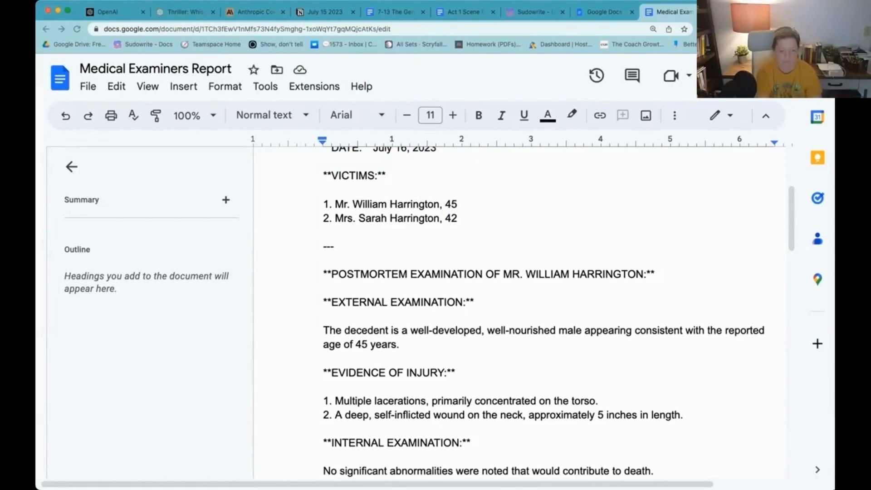
{"action": "left_click", "coordinate": [108, 11]}
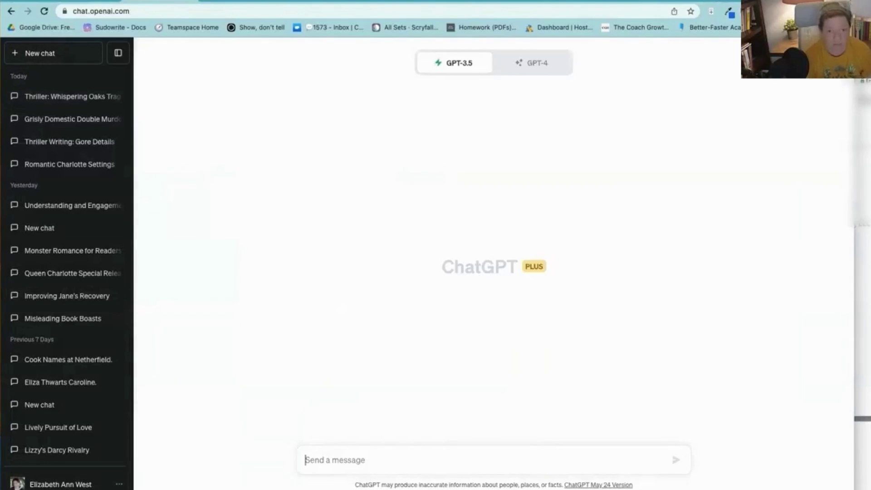
{"action": "mouse_move", "coordinate": [454, 62]}
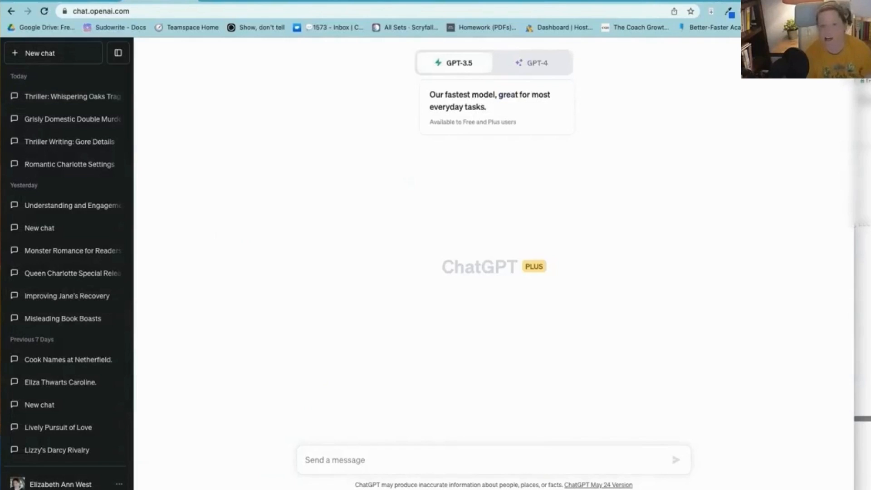
- Set the new chat to GPT-4 with Code Interpreter and begin a file upload
{"action": "left_click", "coordinate": [534, 63]}
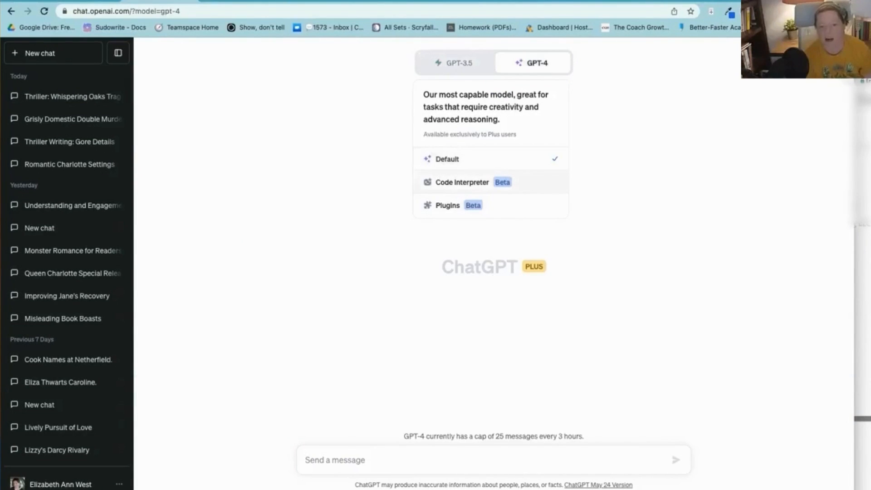
{"action": "left_click", "coordinate": [461, 182]}
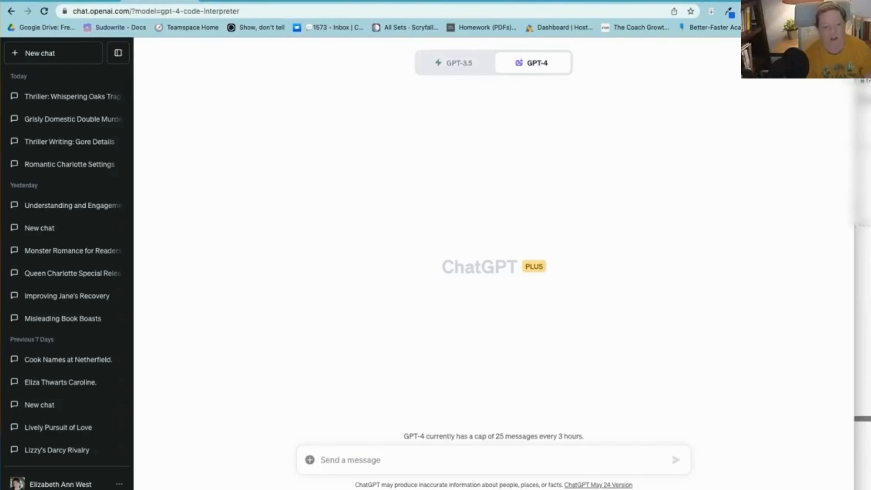
{"action": "mouse_move", "coordinate": [310, 461]}
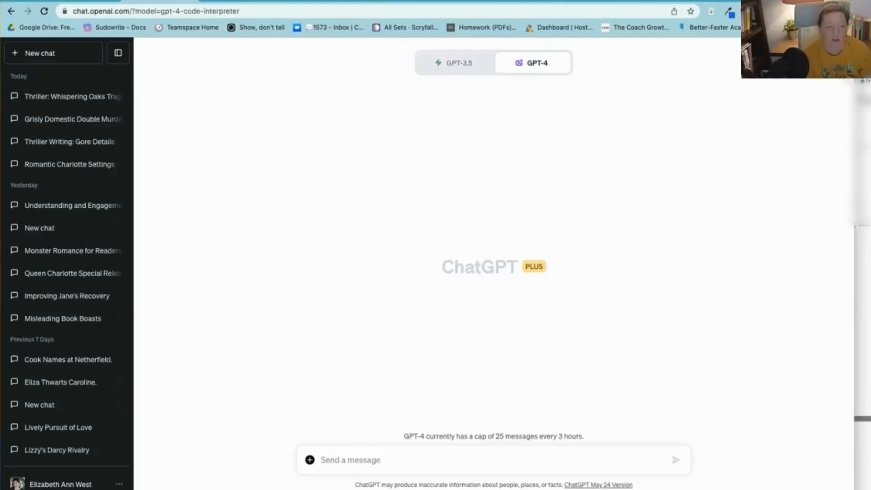
{"action": "left_click", "coordinate": [310, 461]}
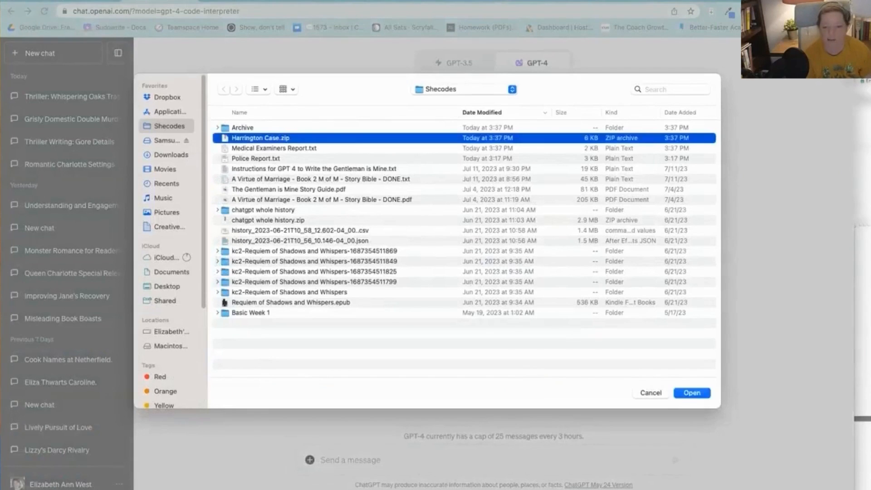
- Send Harrington Case.zip with the first-3-suspects question and reveal the code ChatGPT runs
{"action": "left_click", "coordinate": [692, 393]}
{"action": "type", "text": "Who are the first 3 suspects the police will want to interview?"}
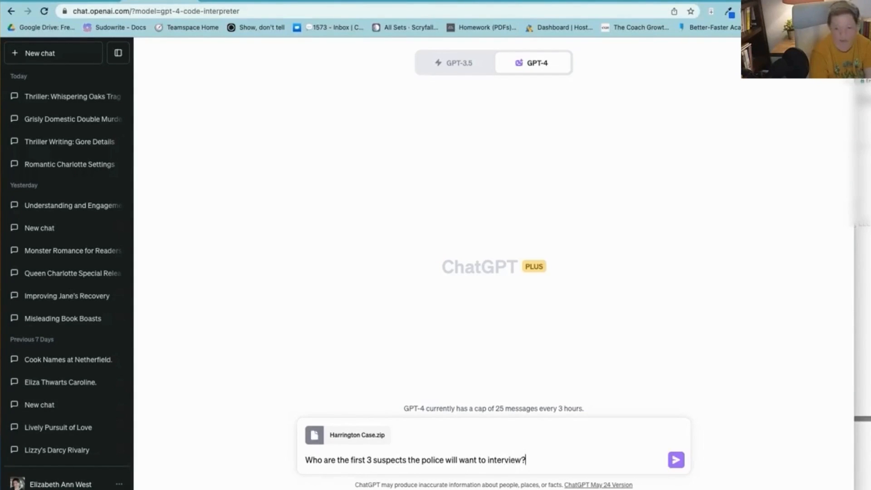
{"action": "left_click", "coordinate": [675, 459]}
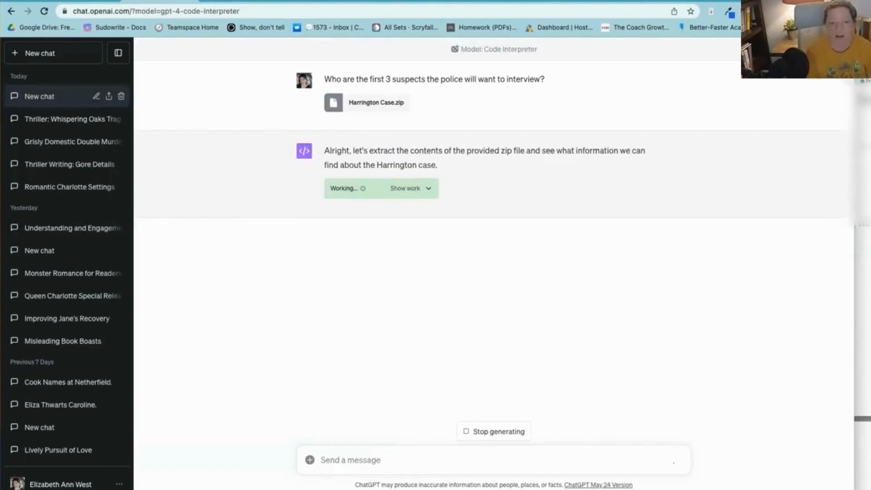
{"action": "left_click", "coordinate": [405, 188]}
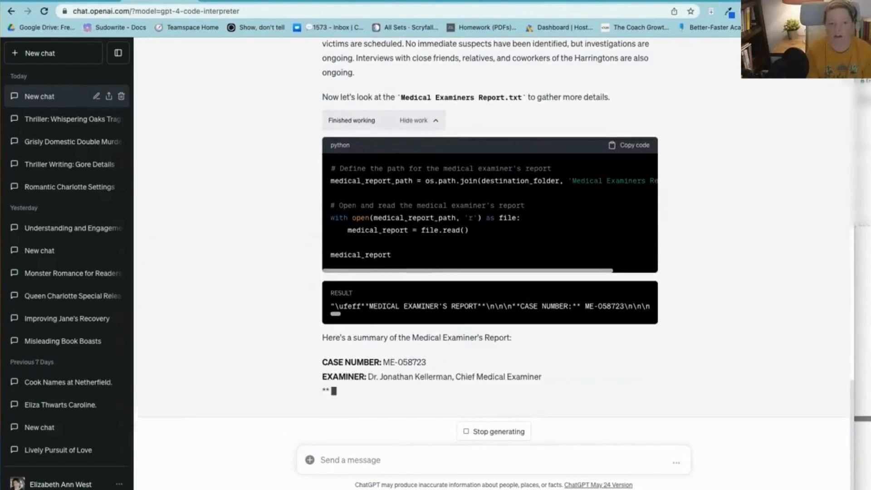
{"action": "scroll", "scroll_direction": "down", "scroll_amount": 3}
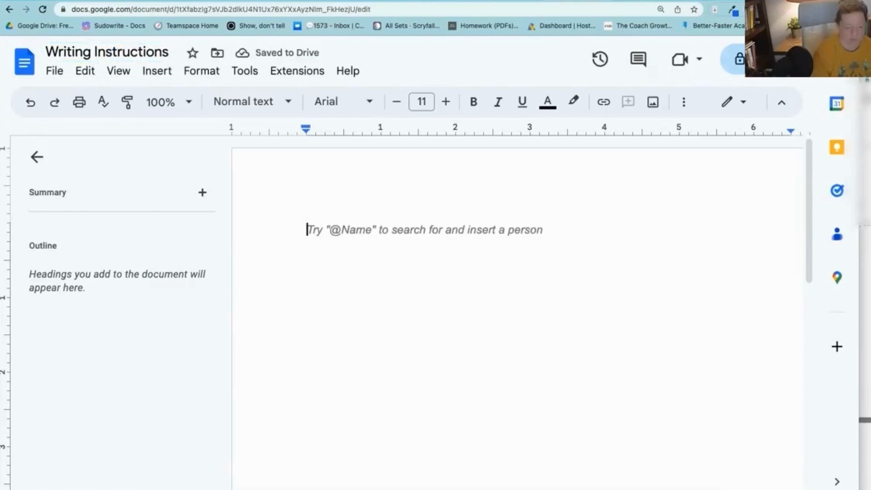
- Write the thriller-writer persona: bestselling author using case information, book about a domestic dispute double murder
{"action": "type", "text": "You are an ind"}
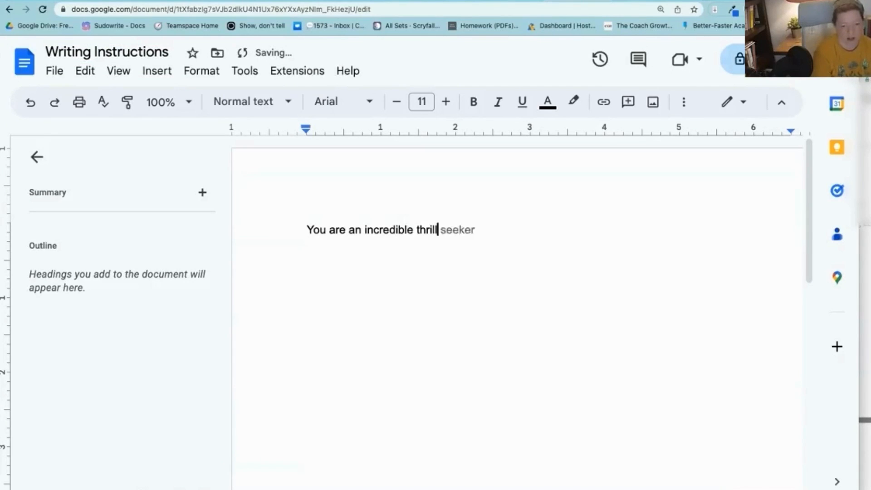
{"action": "type", "text": "er writer of"}
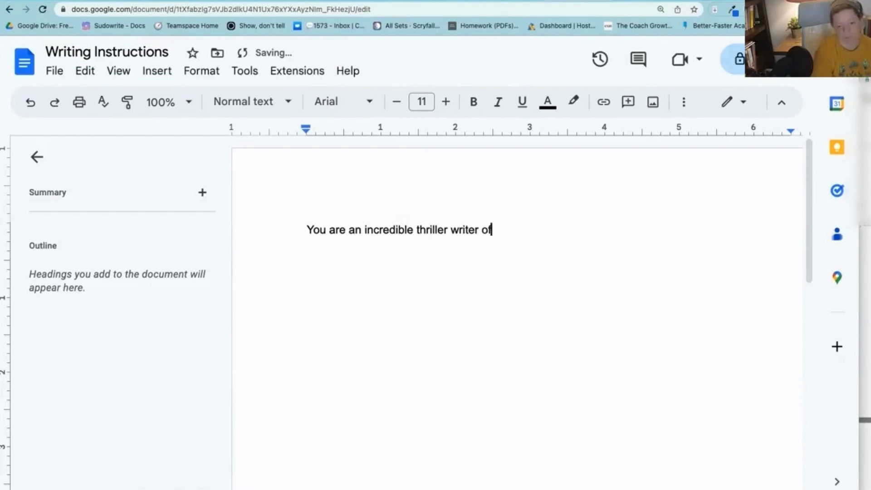
{"action": "type", "text": "bestselling"}
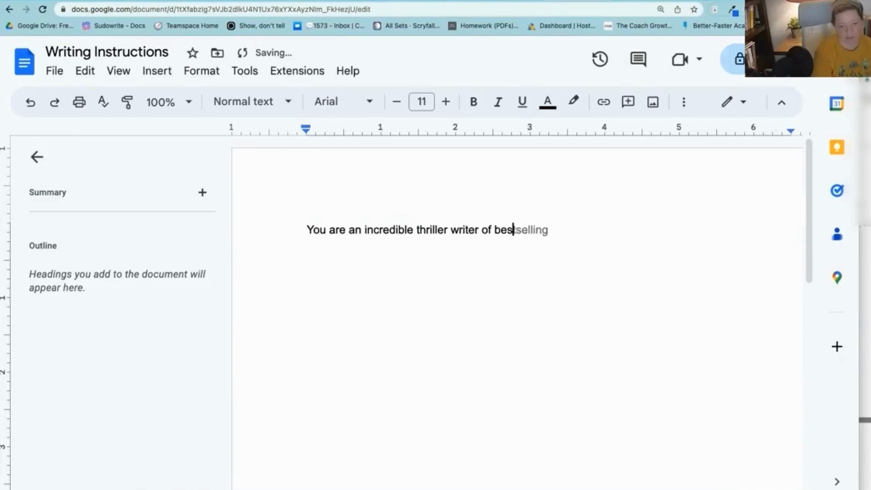
{"action": "type", "text": "selling novels. You use case in"}
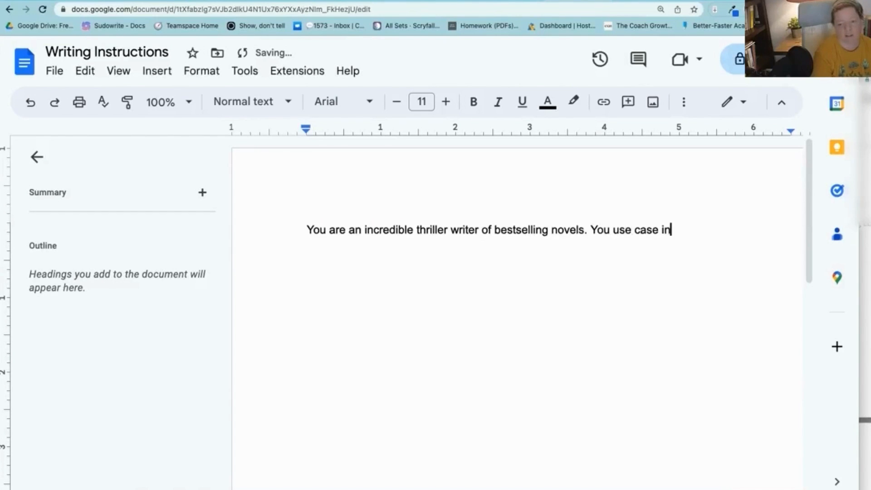
{"action": "type", "text": "formation to make you r"}
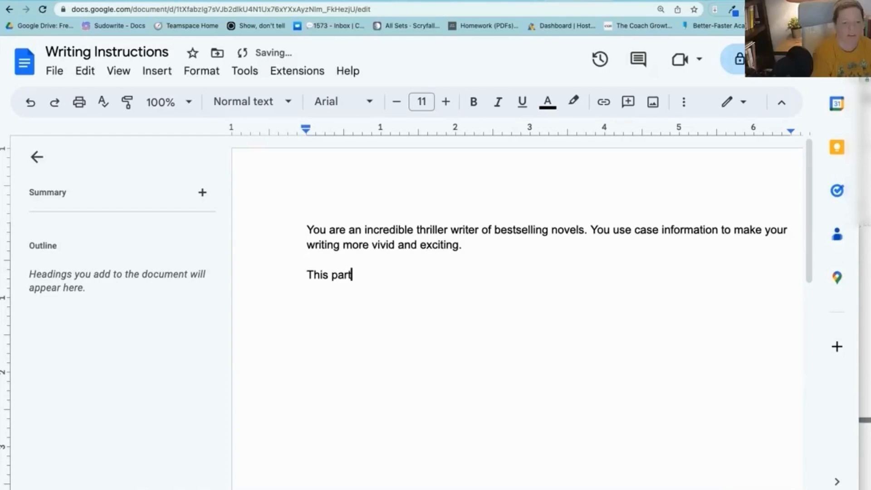
{"action": "type", "text": "icul"}
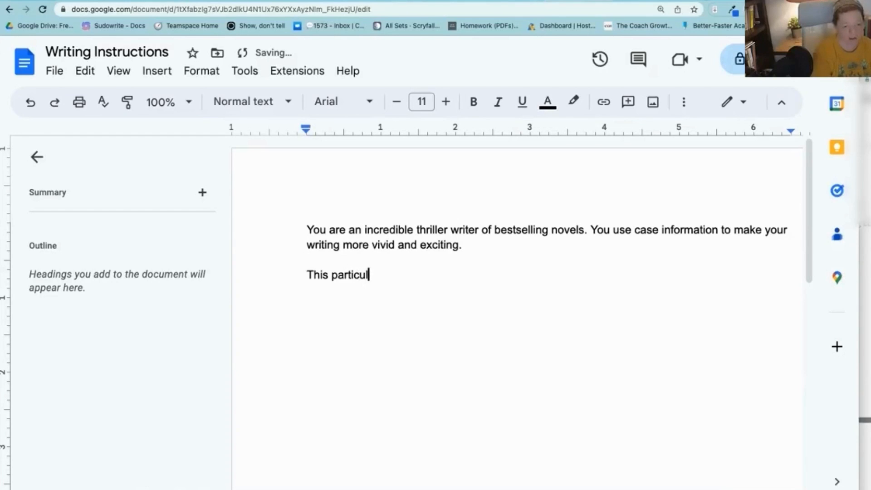
{"action": "type", "text": "ar book in"}
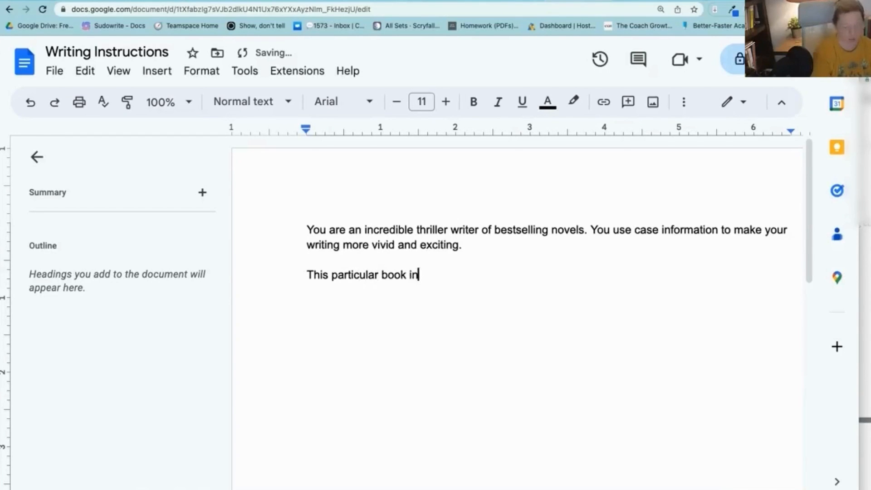
{"action": "type", "text": "volves a"}
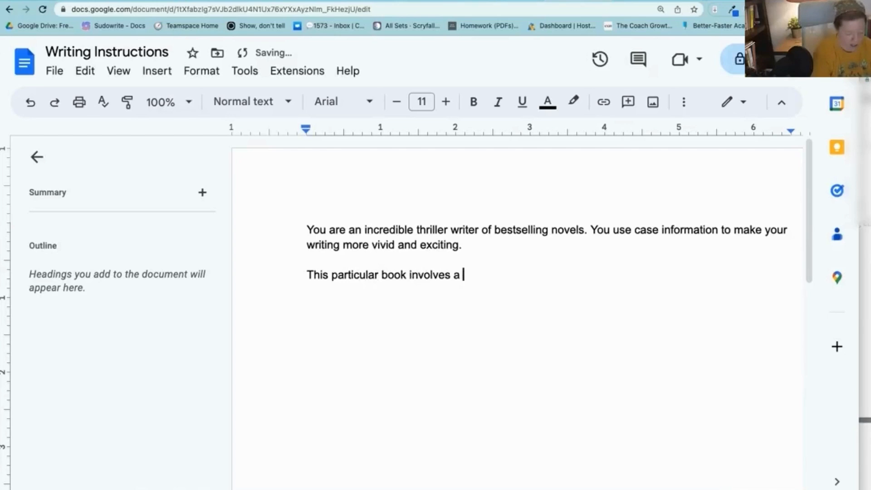
{"action": "type", "text": "domestic ds"}
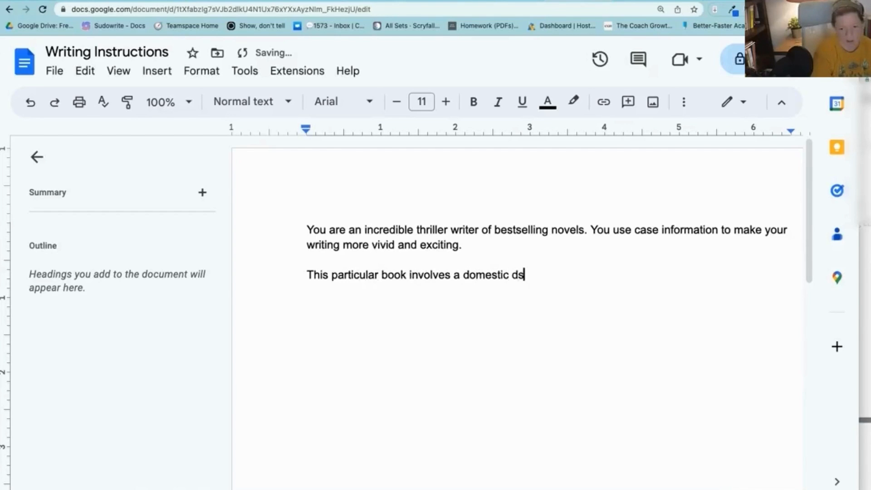
{"action": "type", "text": "ispute"}
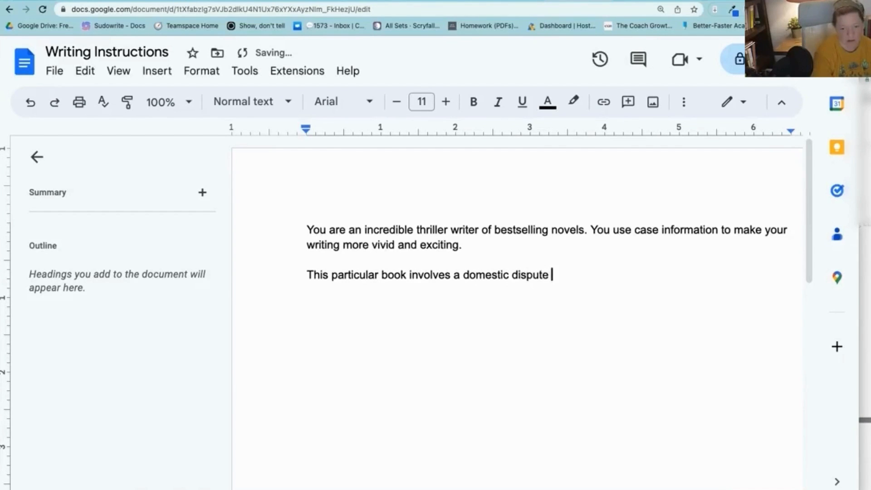
{"action": "type", "text": "double murder, however it is staged by a serial killer."}
{"action": "type", "text": "Here is your process"}
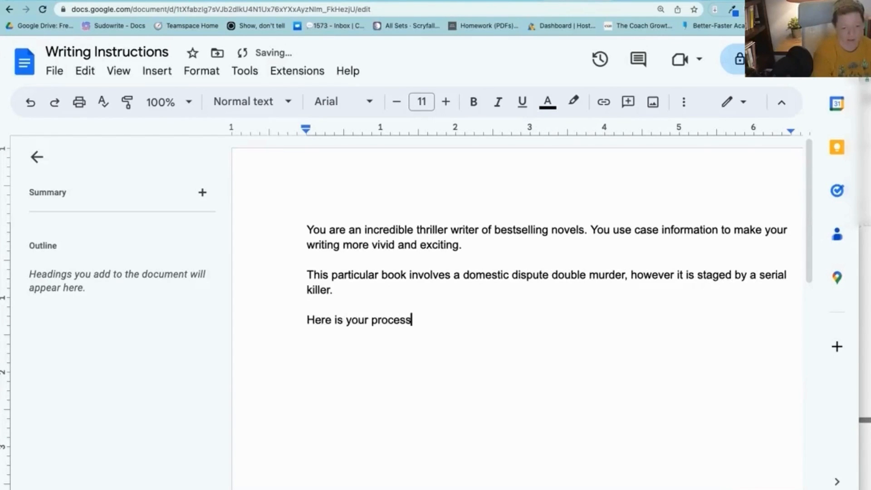
{"action": "type", "text": ":"}
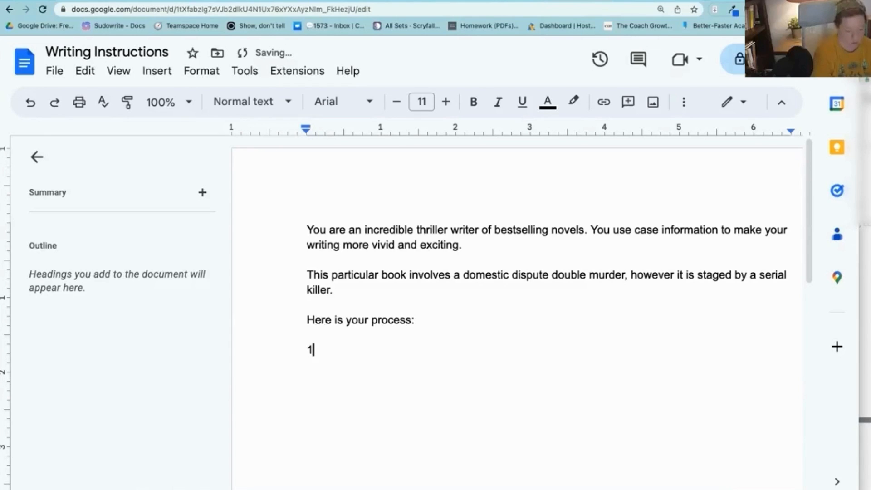
- Add steps 1-2: read the Police and Medical Examiner's Reports listing characters, then outline the chapters
{"action": "type", "text": ". Read the do"}
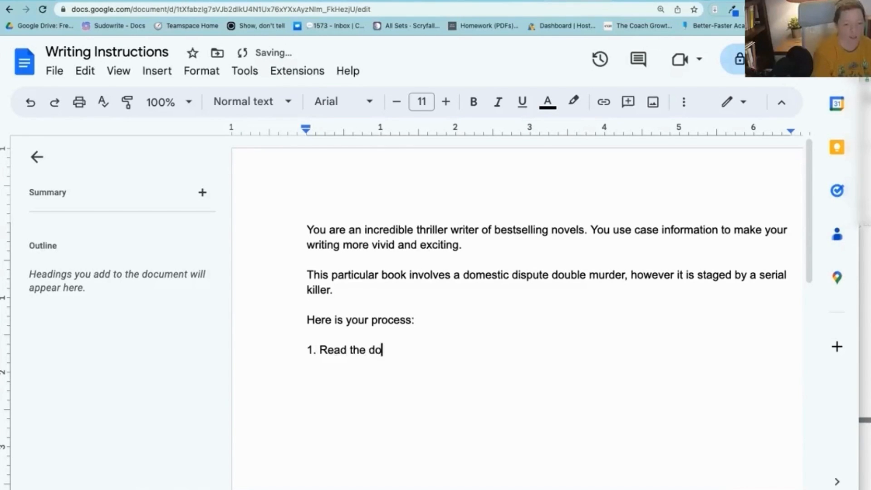
{"action": "type", "text": "cuments"}
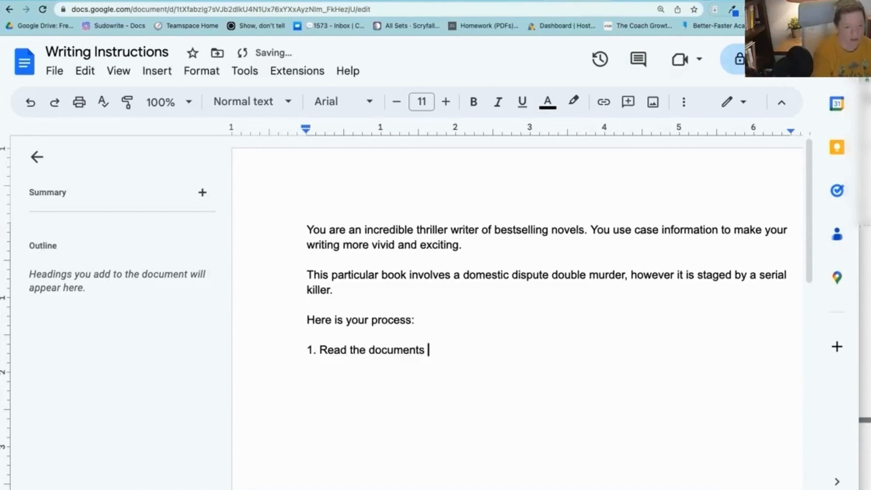
{"action": "type", "text": "Police R"}
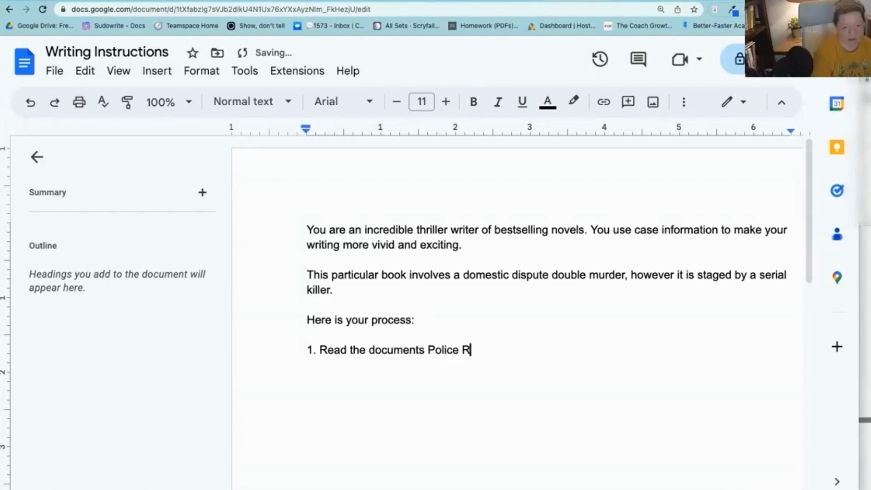
{"action": "type", "text": "eport and Medical"}
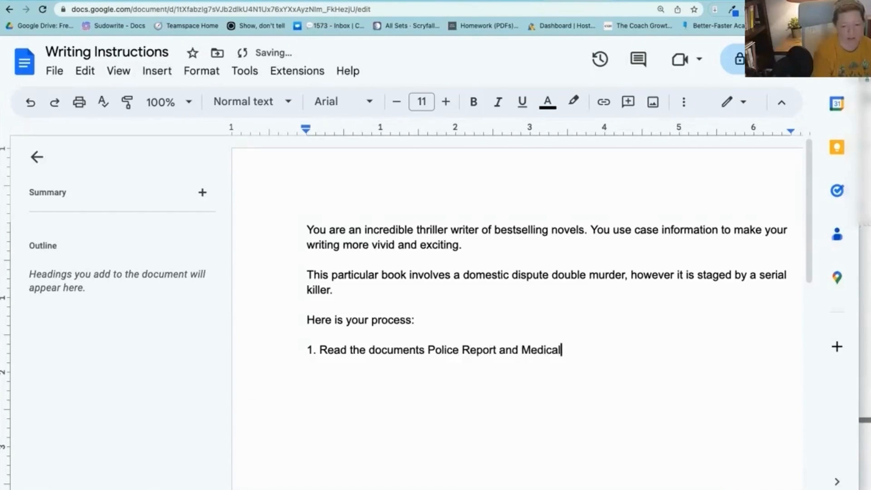
{"action": "type", "text": "Examiner's Report and make a list"}
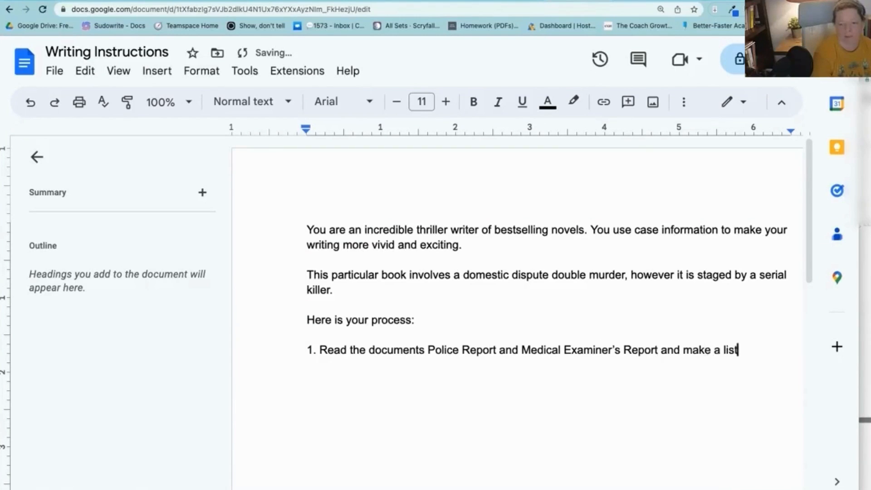
{"action": "type", "text": "of all characters that could be in the novel."}
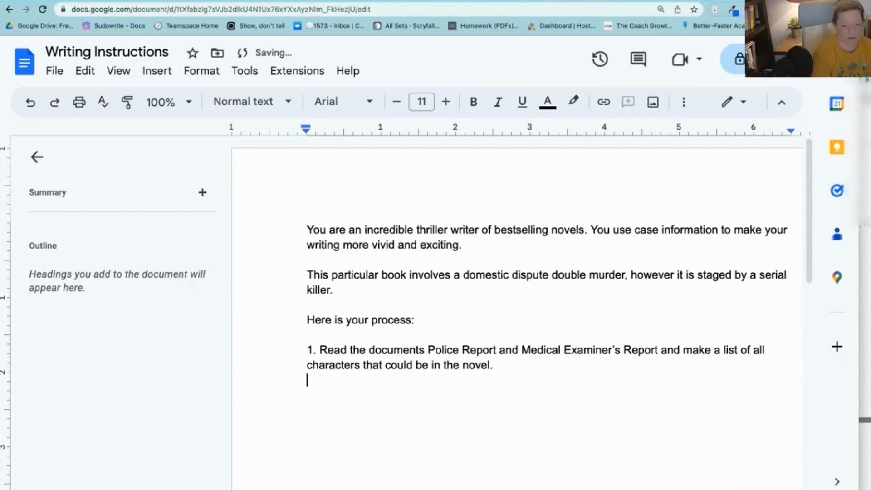
{"action": "type", "text": "2. Write a"}
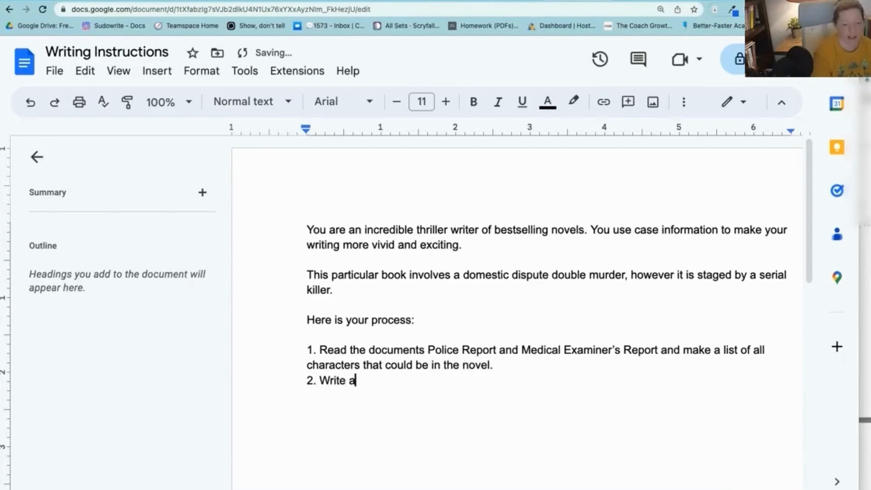
{"action": "type", "text": "n outline"}
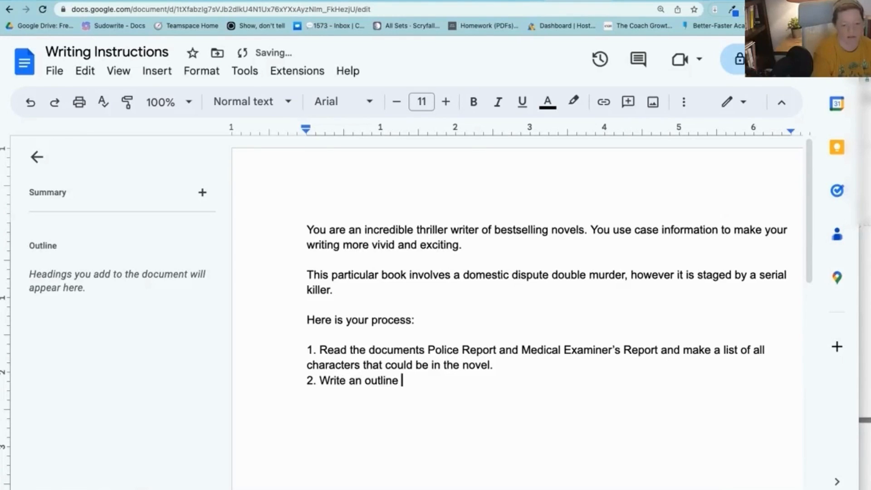
{"action": "type", "text": "of at least 20"}
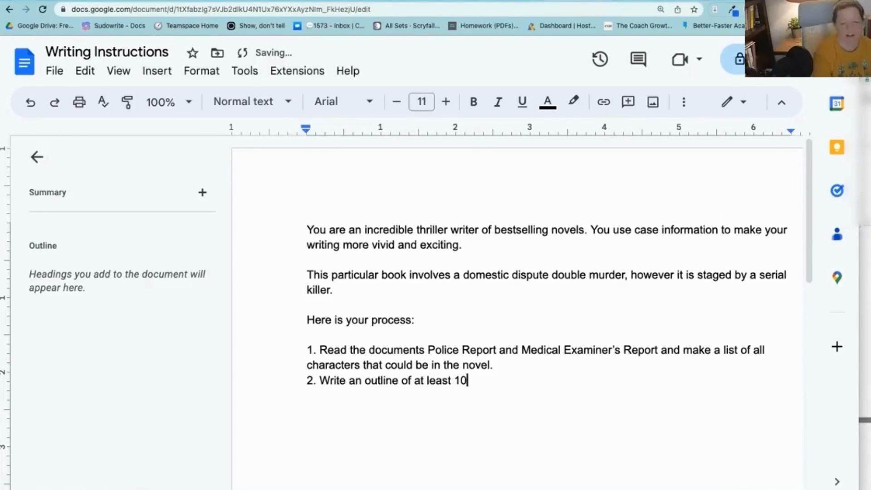
{"action": "type", "text": "chapters"}
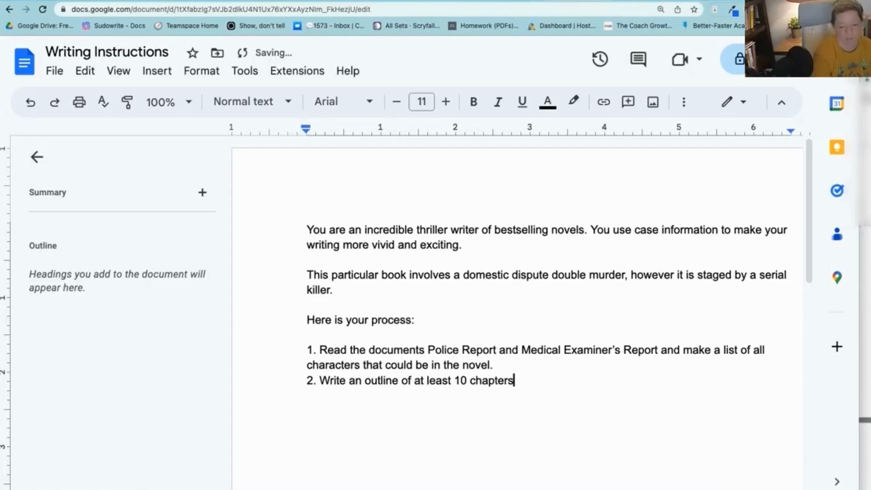
{"action": "type", "text": "that will"}
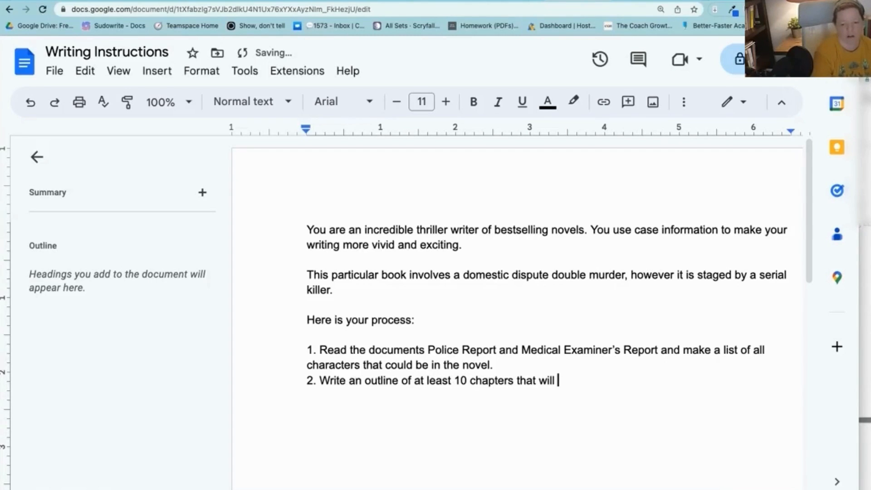
{"action": "type", "text": "tell"}
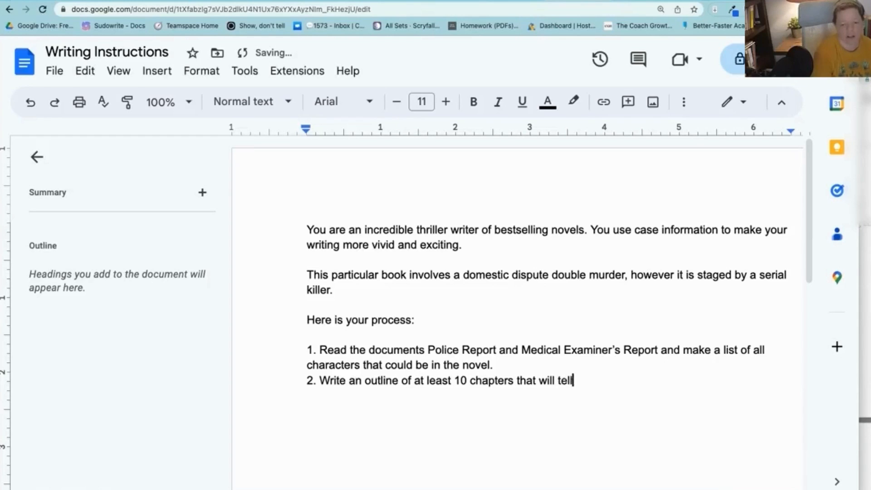
{"action": "type", "text": "the story from"}
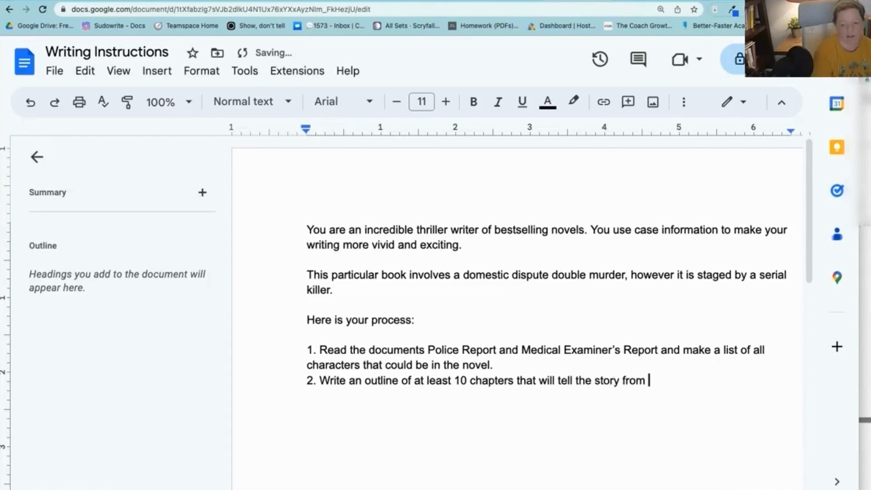
{"action": "type", "text": "beginning to end,"}
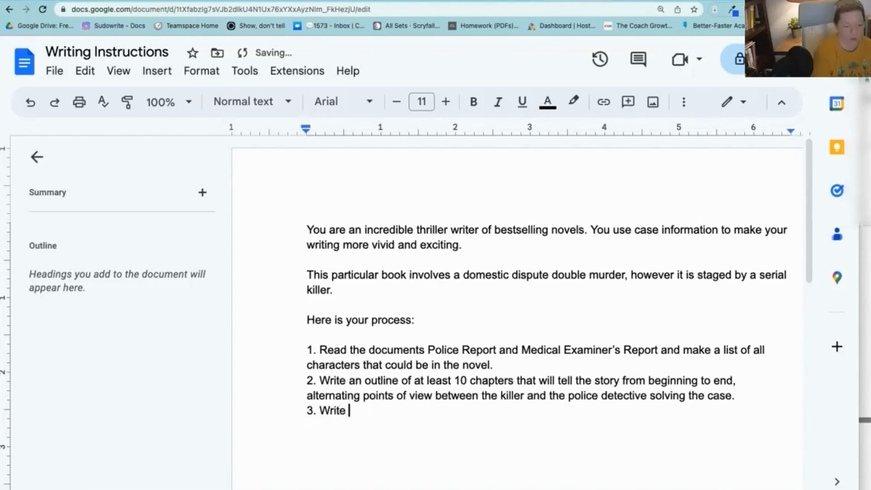
- Add steps 3-5: outline Chapter 1, write the chapter, repeat for each chapter up to 10
{"action": "type", "text": "a step by step ou"}
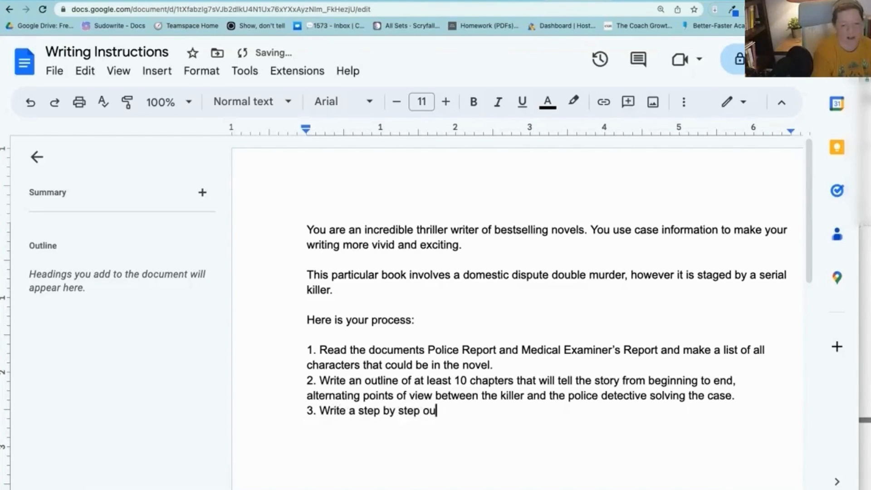
{"action": "type", "text": "tline for Chatper"}
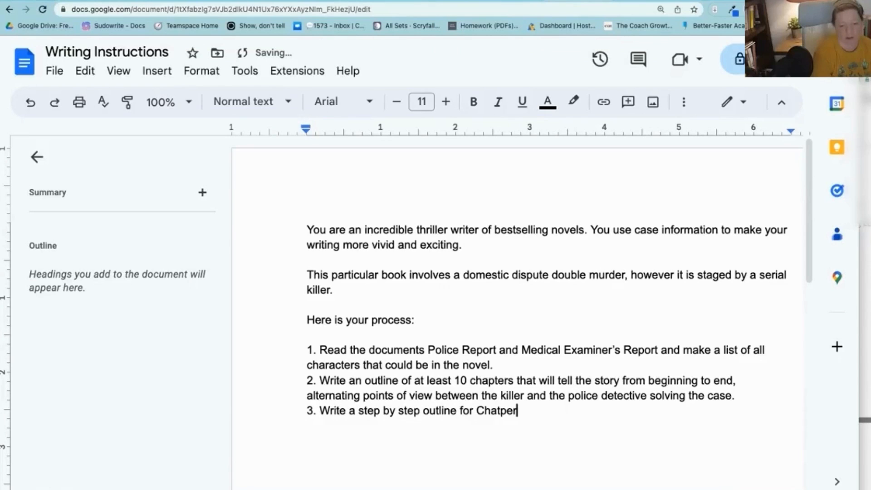
{"action": "type", "text": "Chapter 1"}
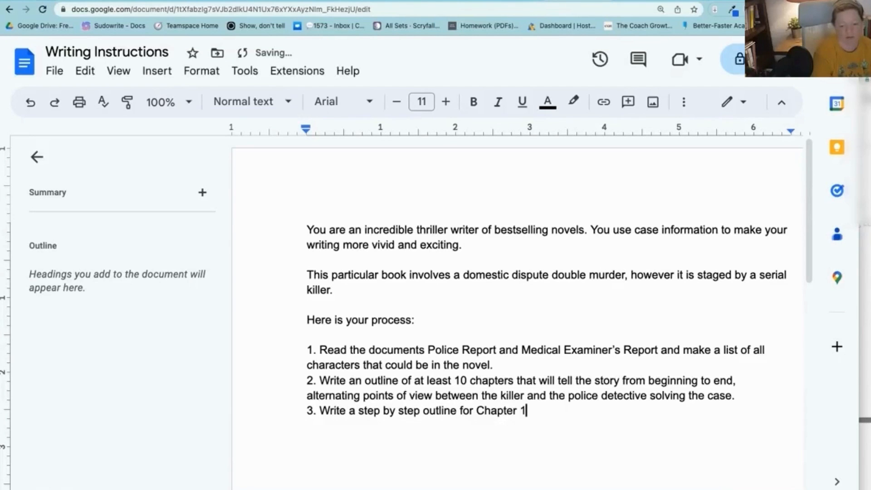
{"action": "key", "text": "enter"}
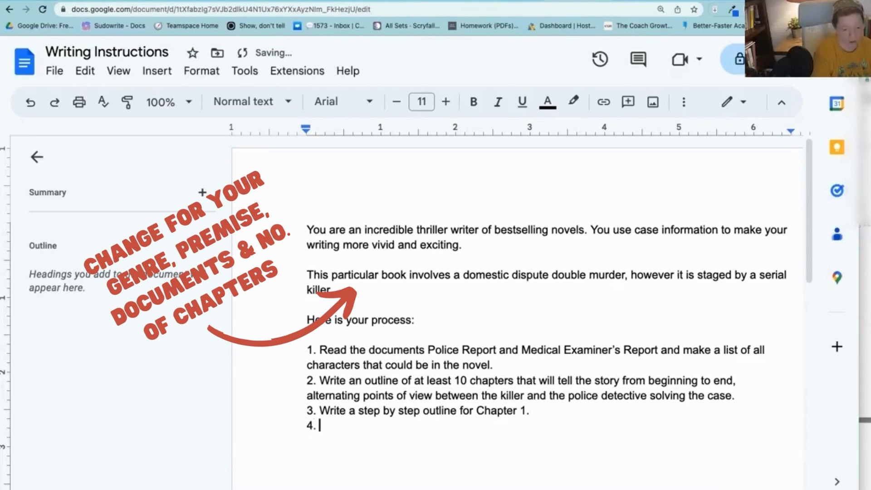
{"action": "type", "text": "Write Chapter 1"}
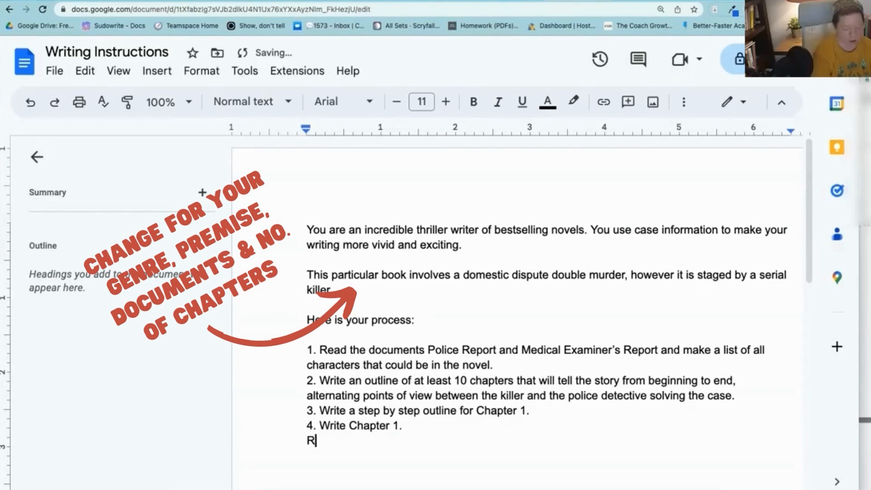
{"action": "type", "text": ". Repeat steps"}
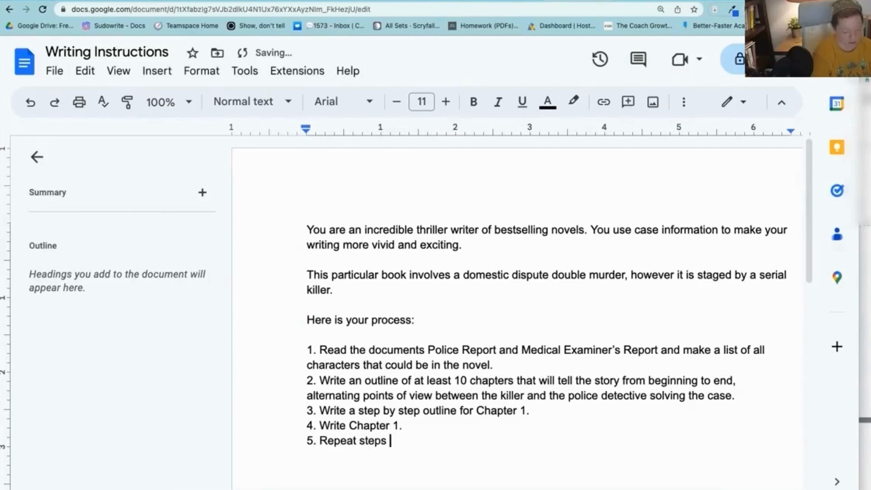
{"action": "type", "text": "3 and 4"}
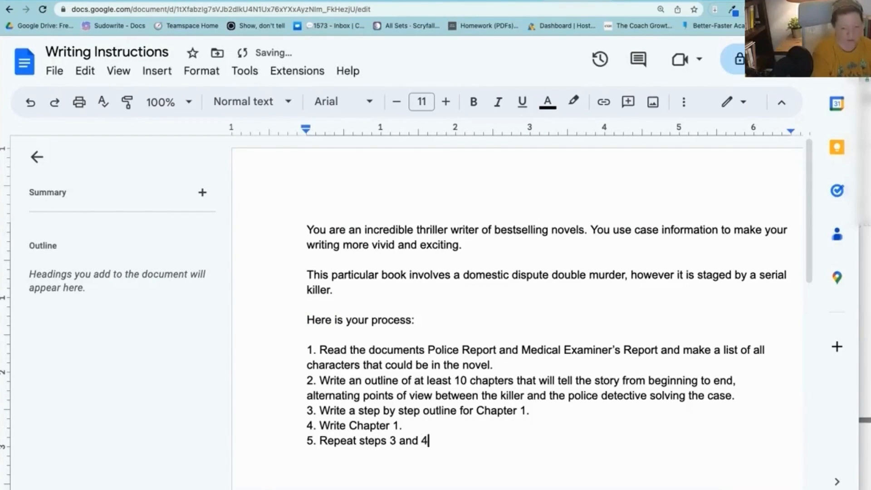
{"action": "type", "text": "for each Ch"}
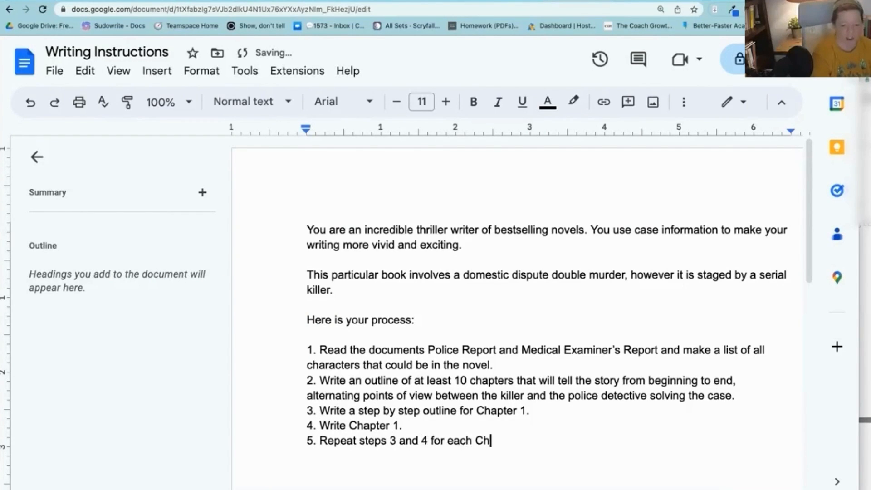
{"action": "type", "text": "apter N+1 up to 10."}
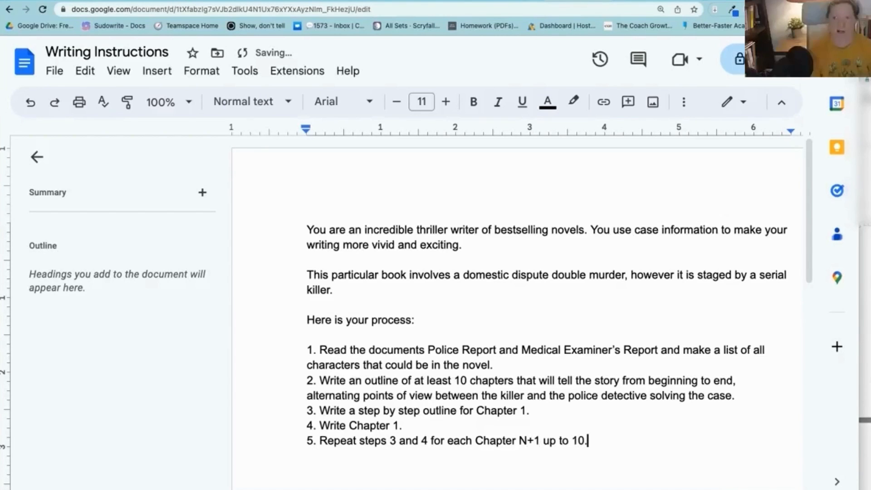
{"action": "scroll", "scroll_direction": "down", "scroll_amount": 3}
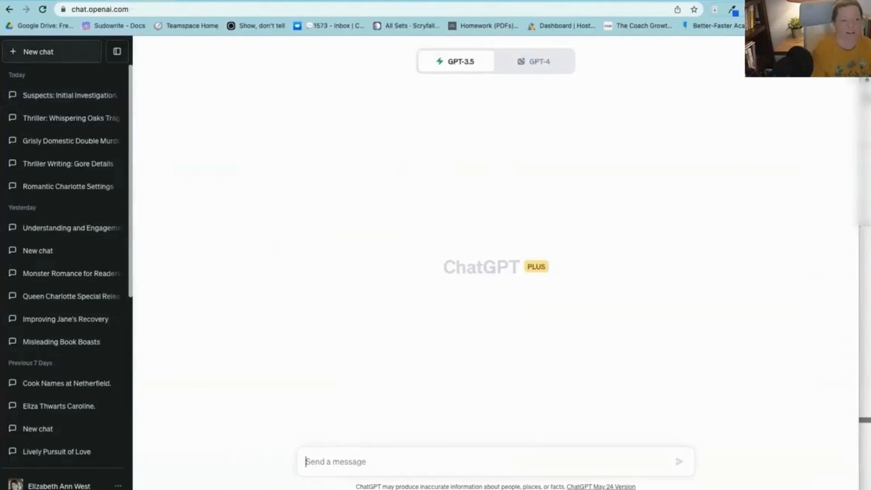
- In a GPT-4 chat with Harrington Case Novel.zip attached, send 'Follow the instructions in Writing Instructions'
{"action": "left_click", "coordinate": [535, 61]}
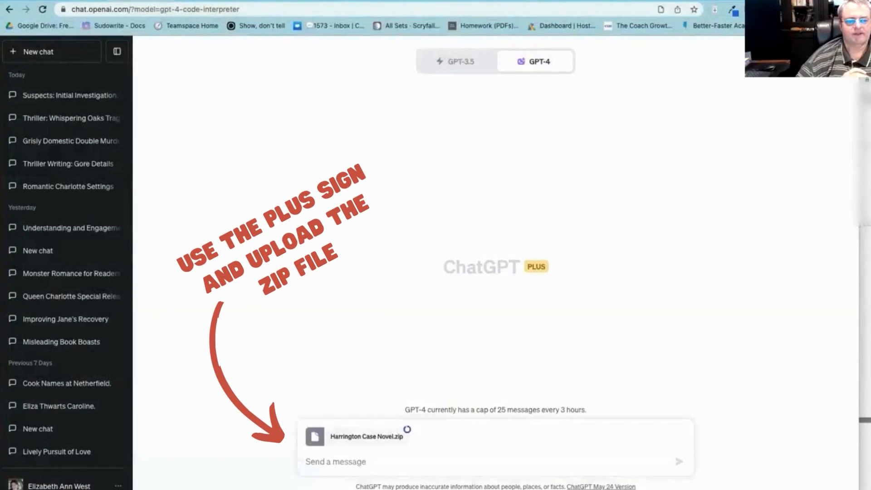
{"action": "type", "text": "Follow the"}
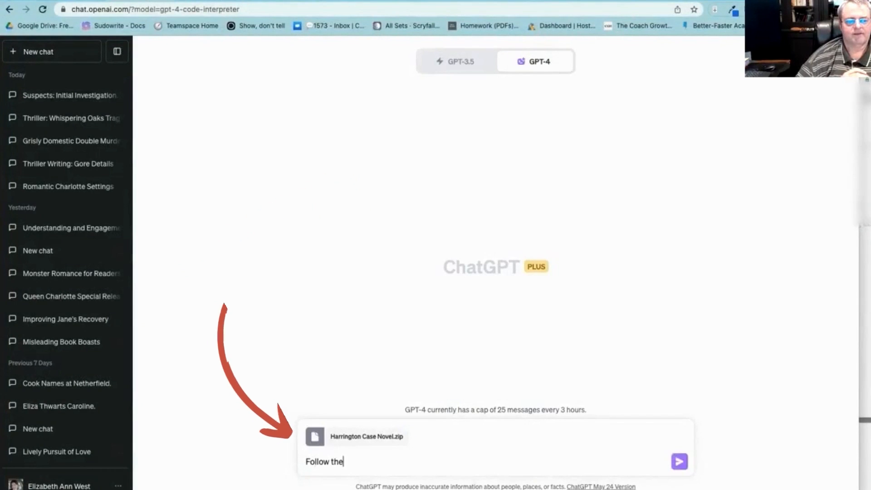
{"action": "type", "text": "instructions in Writing Instructions"}
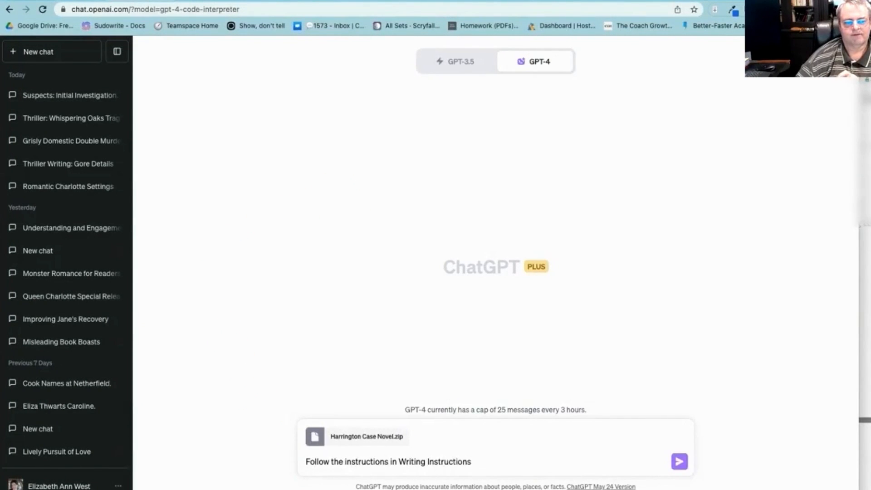
{"action": "left_click", "coordinate": [679, 461]}
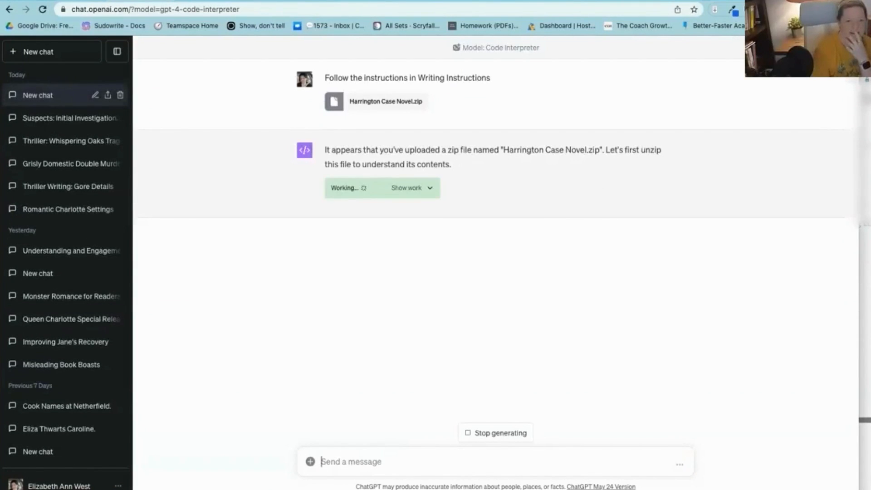
- Reveal the code unzipping the case file and reading its documents, following the output
{"action": "left_click", "coordinate": [407, 187]}
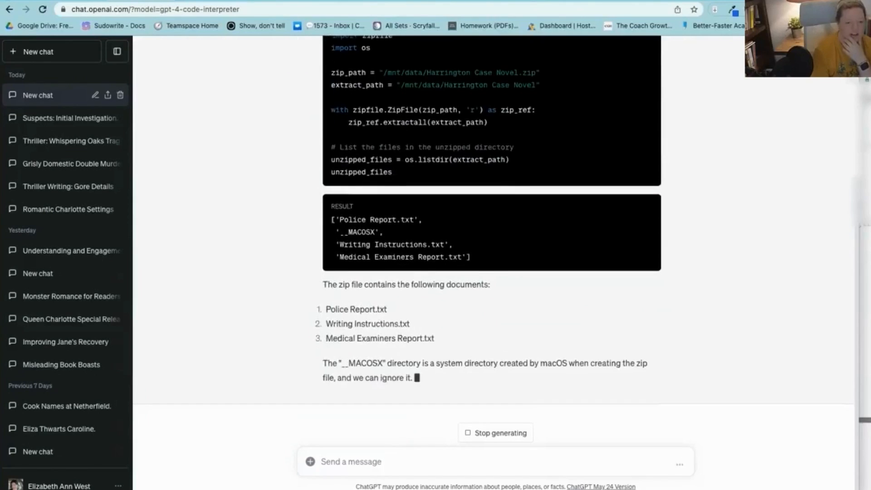
{"action": "scroll", "scroll_direction": "down", "scroll_amount": 3}
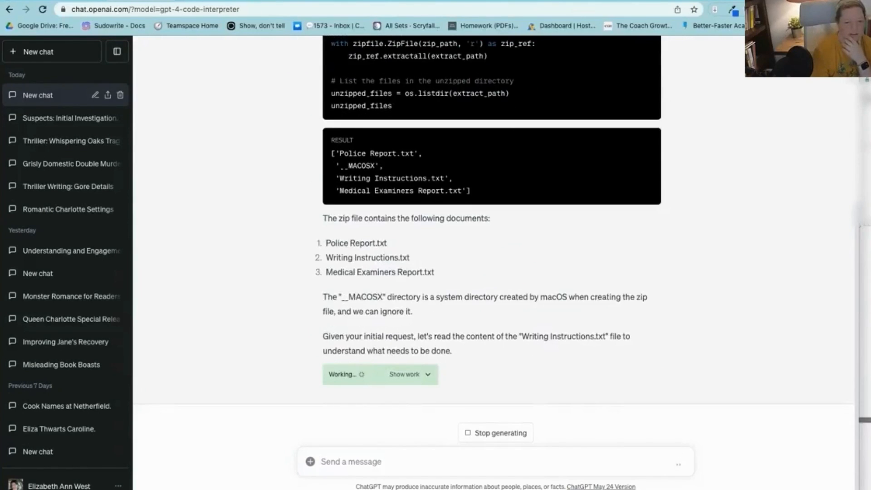
{"action": "left_click", "coordinate": [405, 374]}
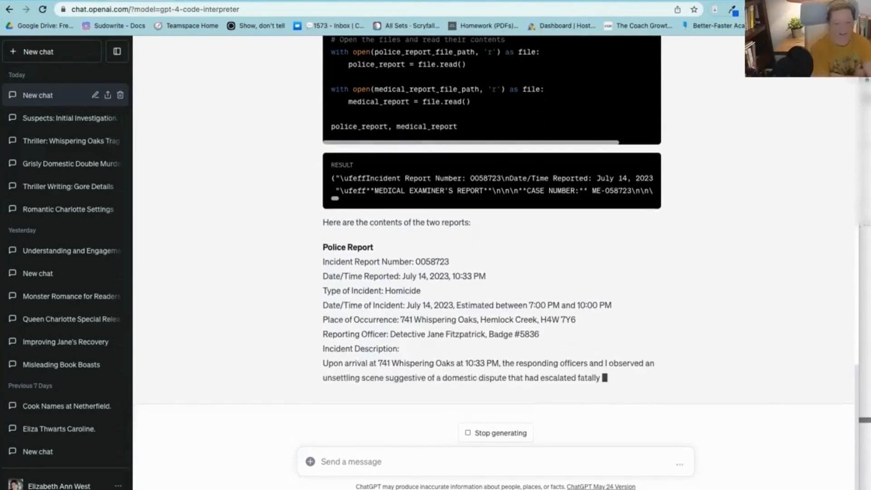
{"action": "scroll", "scroll_direction": "down", "scroll_amount": 3}
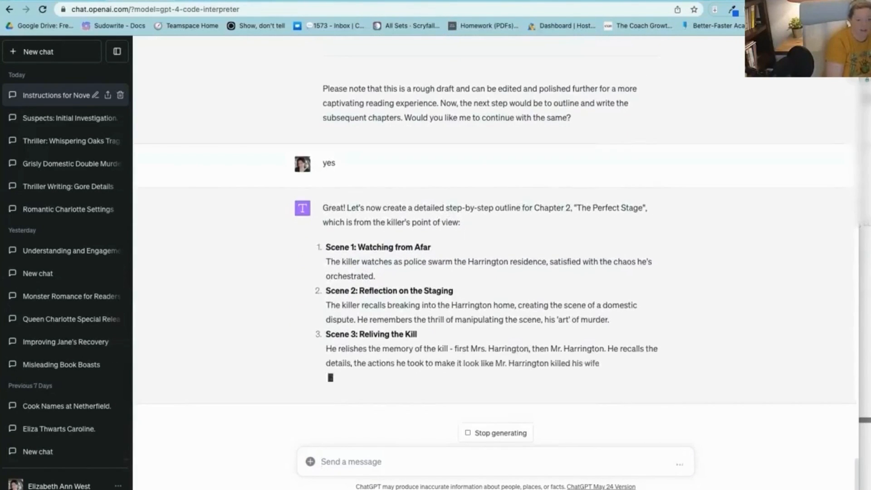
- Follow the reply as ChatGPT outlines Chapter 2's five scenes and begins 'The Perfect Stage'
{"action": "scroll", "scroll_direction": "down", "scroll_amount": 3}
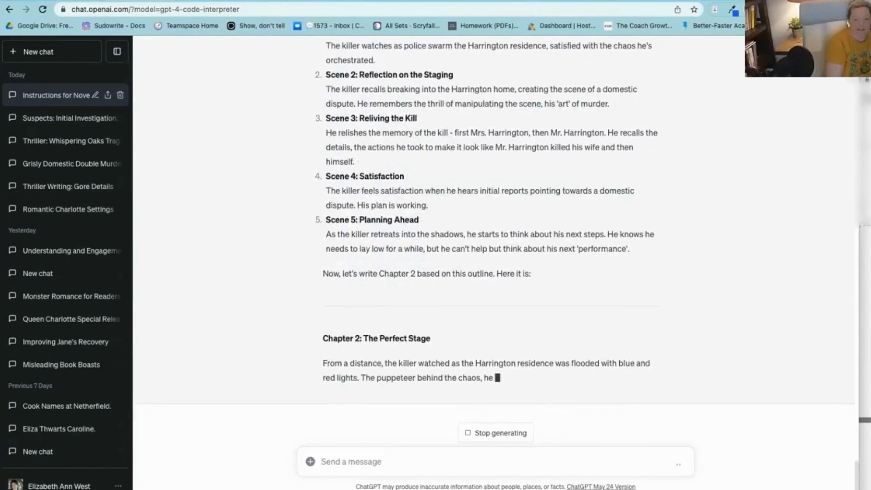
{"action": "scroll", "scroll_direction": "down", "scroll_amount": 3}
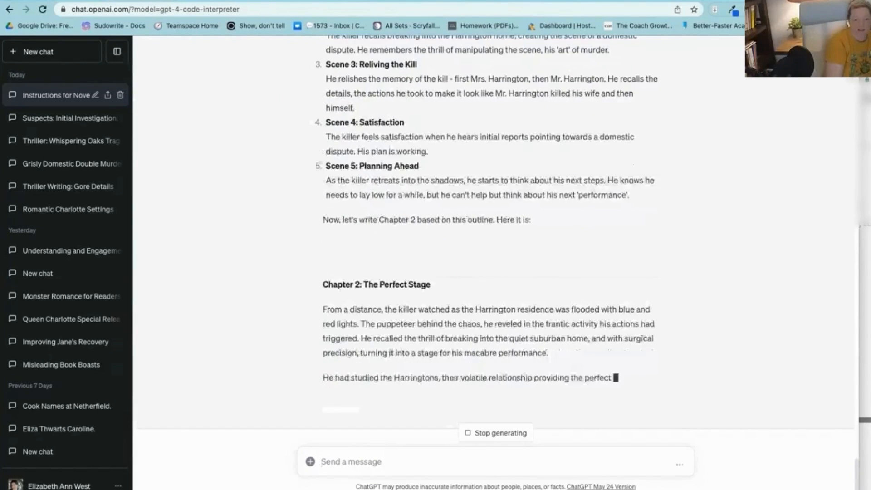